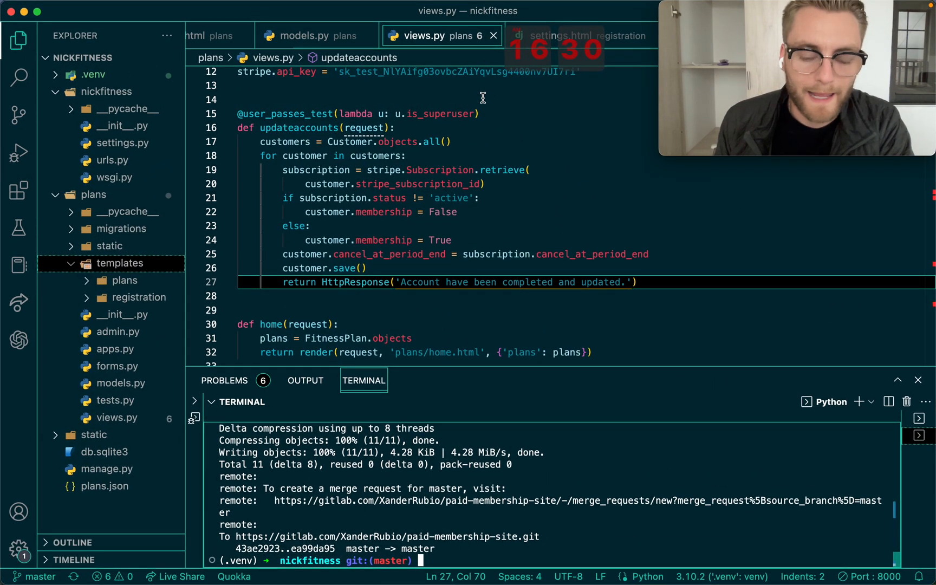
{"action": "mouse_move", "coordinate": [476, 106]}
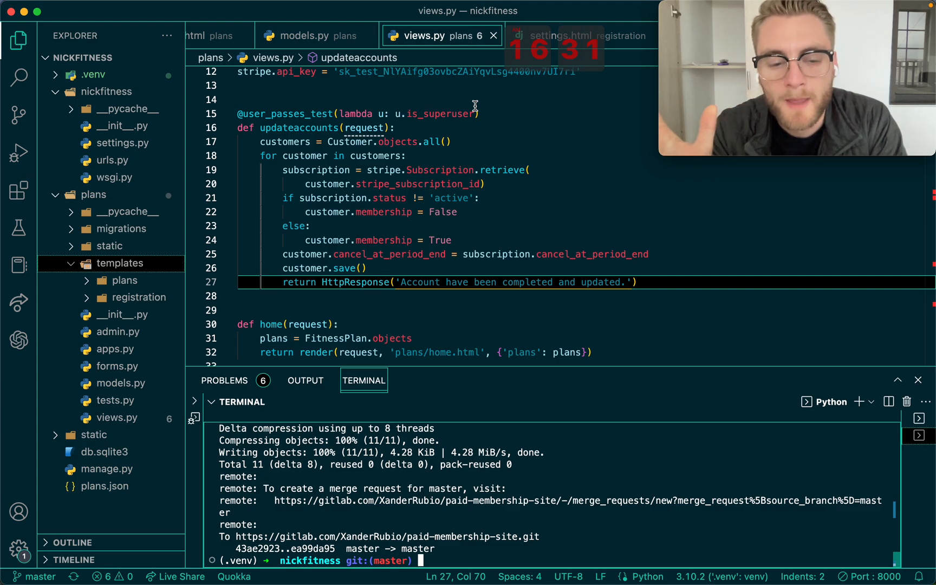
{"action": "mouse_move", "coordinate": [435, 282]}
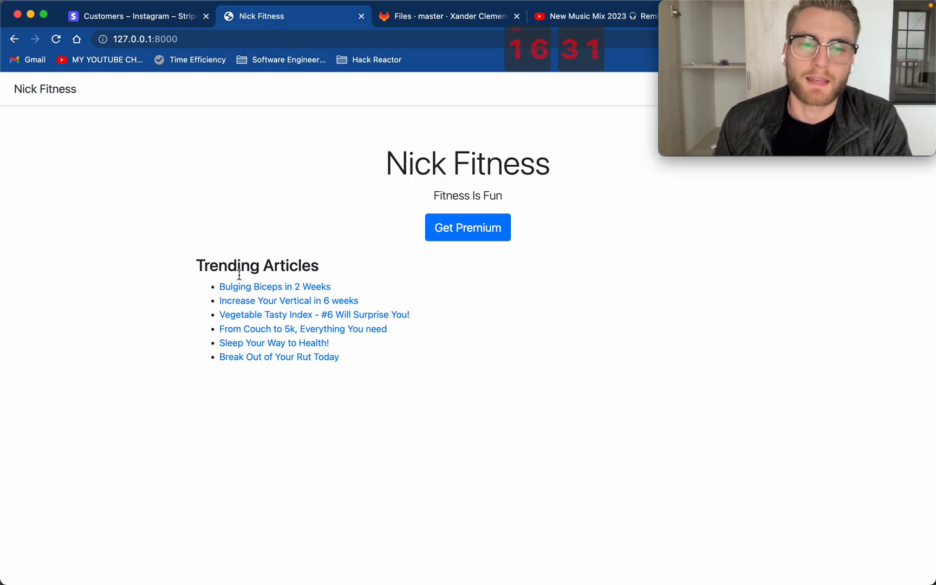
{"action": "mouse_move", "coordinate": [273, 288]}
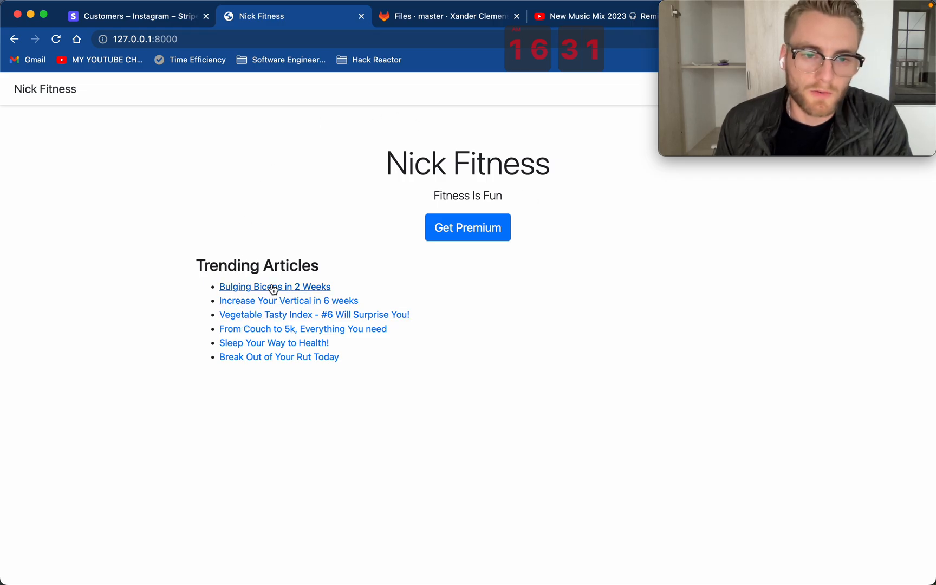
Step: Read the Bulging Biceps in 2 Weeks article, return home, then go to the Premium plans page
{"action": "left_click", "coordinate": [276, 287]}
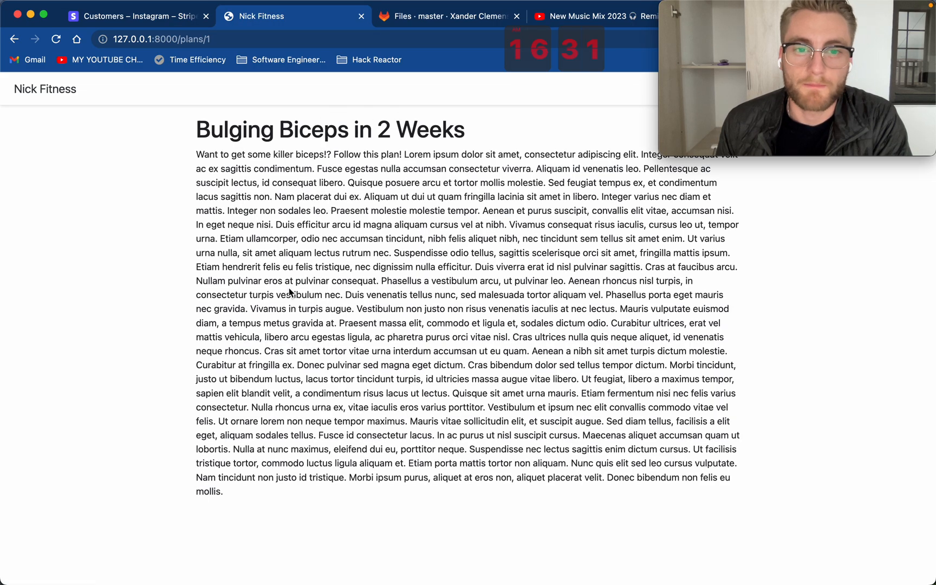
{"action": "left_click", "coordinate": [17, 39]}
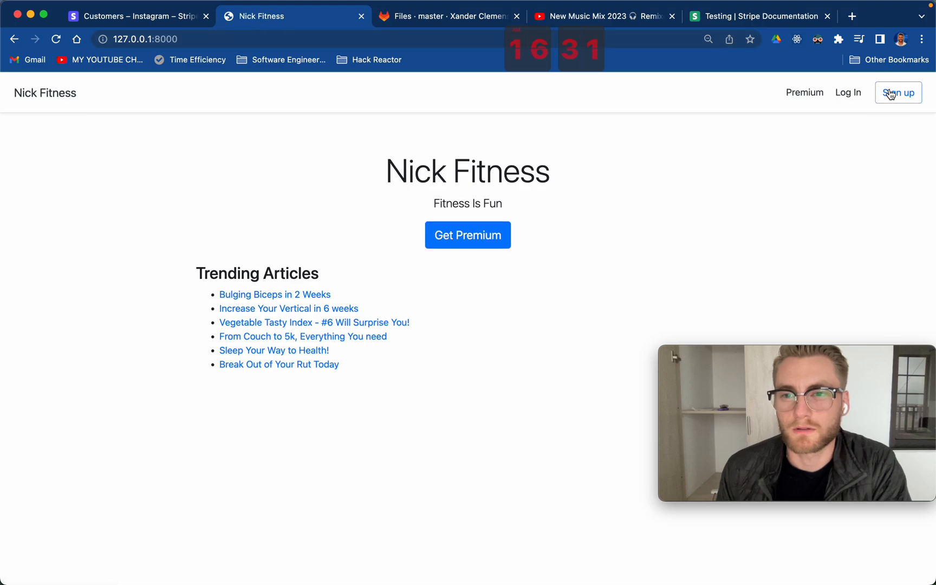
{"action": "mouse_move", "coordinate": [524, 284]}
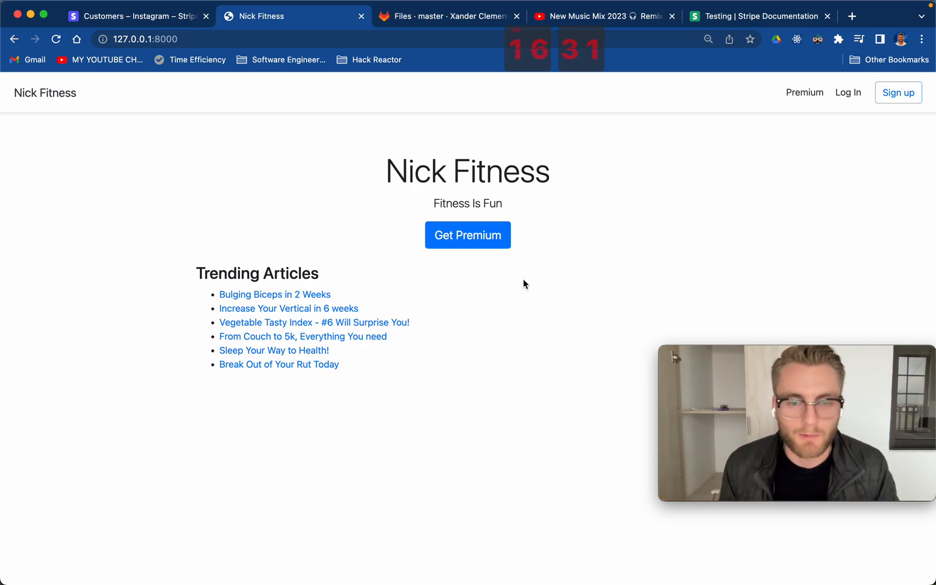
{"action": "mouse_move", "coordinate": [284, 315]}
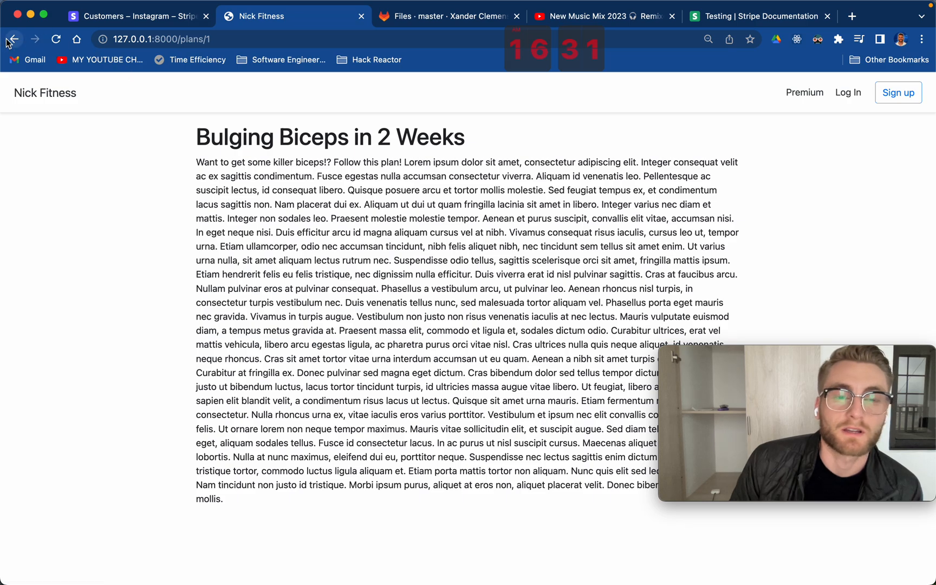
{"action": "left_click", "coordinate": [15, 38]}
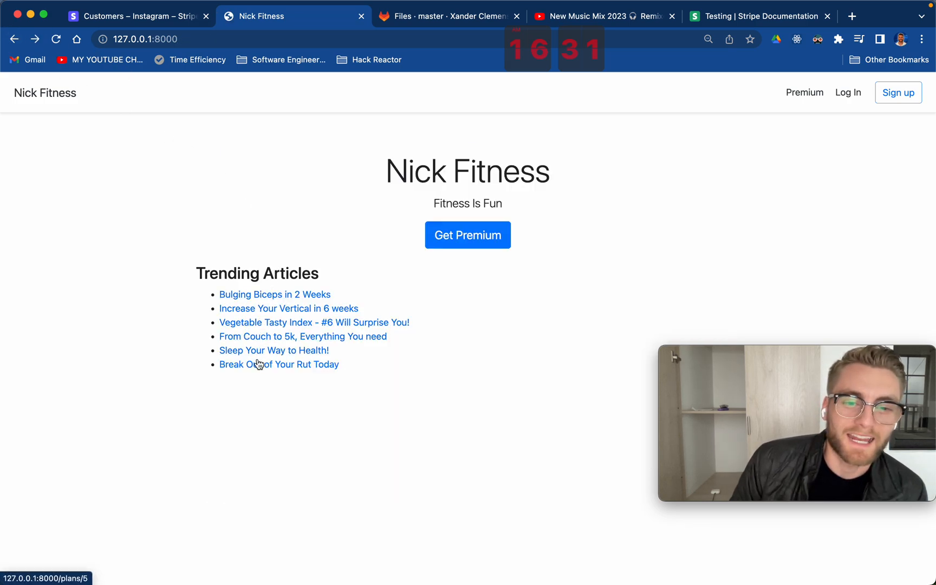
{"action": "left_click", "coordinate": [468, 235]}
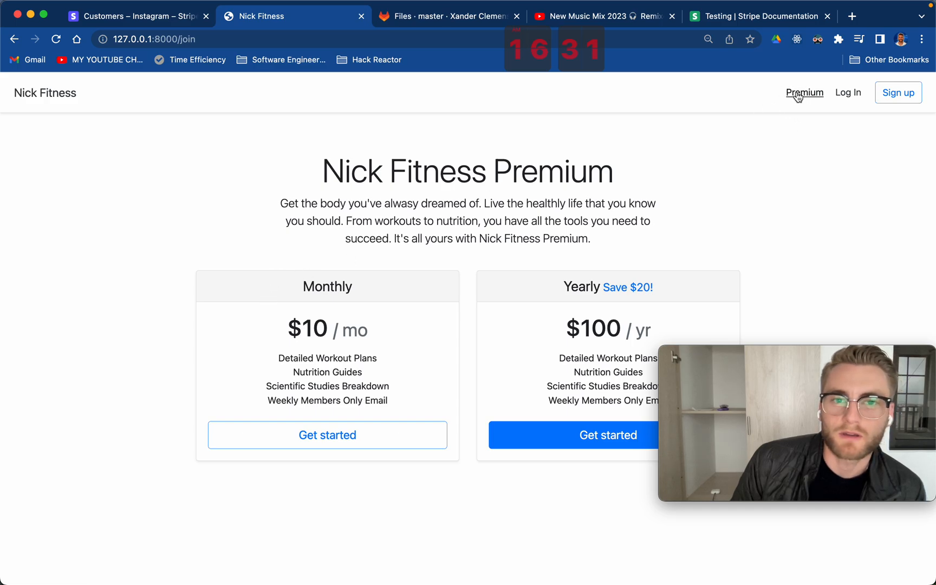
Step: Reload the Premium membership plans page showing Monthly $10 and Yearly $100
{"action": "left_click", "coordinate": [804, 92]}
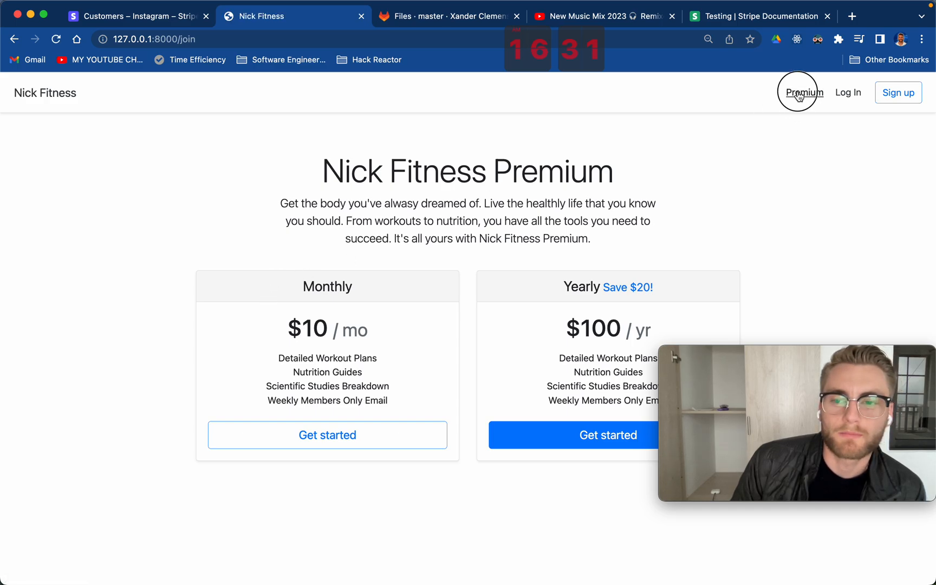
{"action": "mouse_move", "coordinate": [291, 221]}
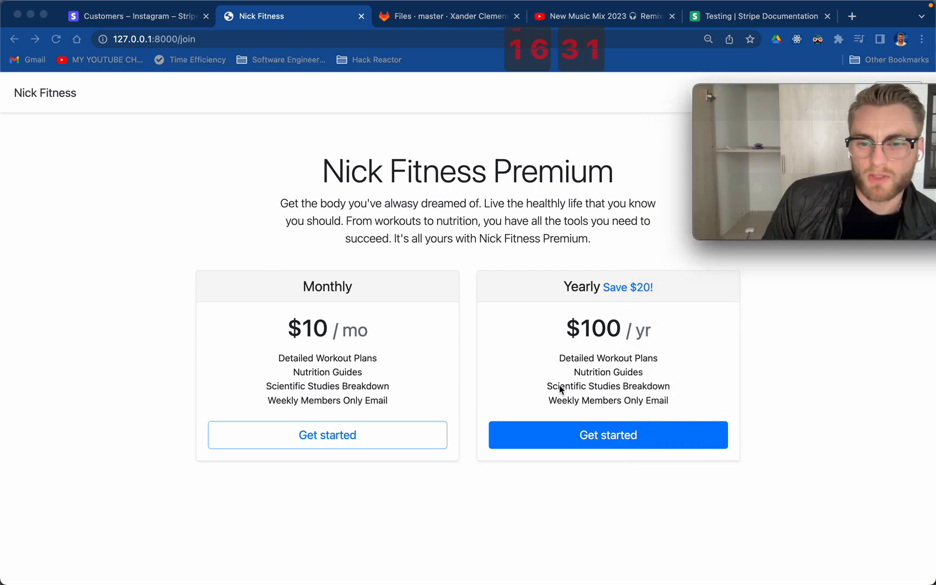
{"action": "mouse_move", "coordinate": [600, 413]}
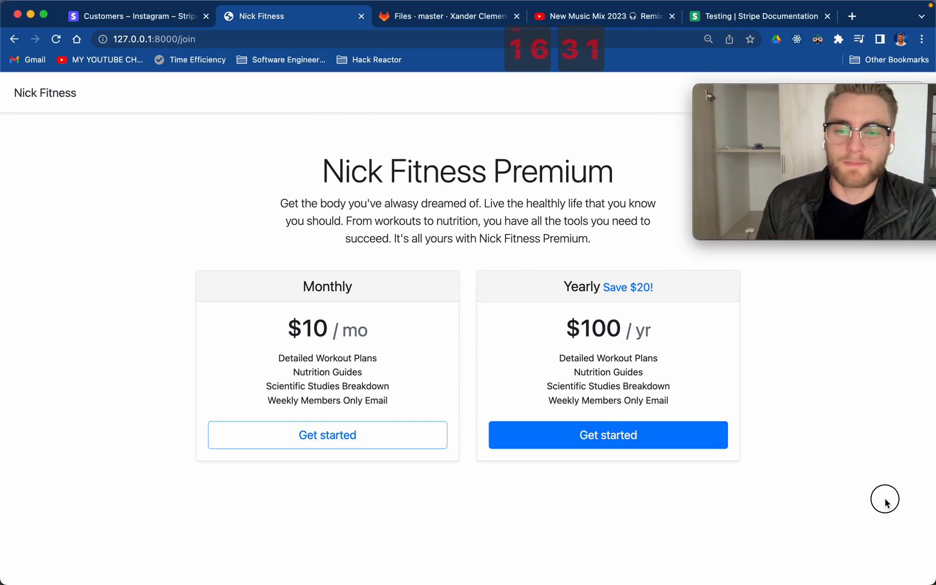
{"action": "mouse_move", "coordinate": [483, 138]}
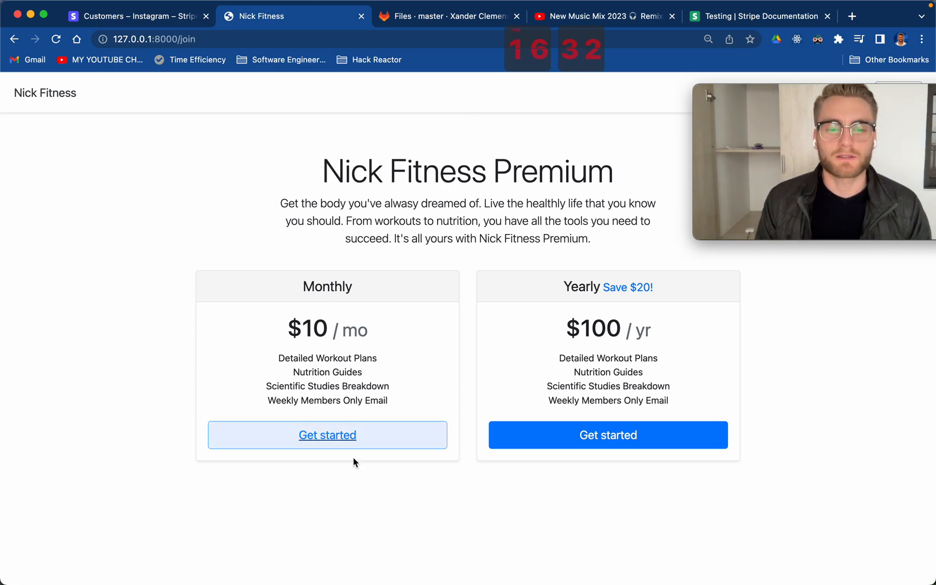
{"action": "mouse_move", "coordinate": [360, 440]}
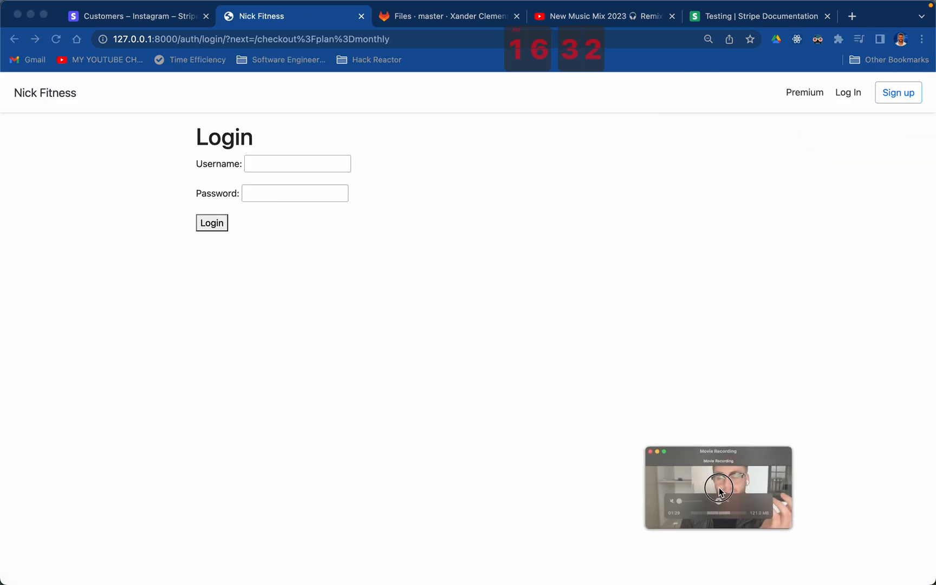
{"action": "left_click", "coordinate": [298, 164]}
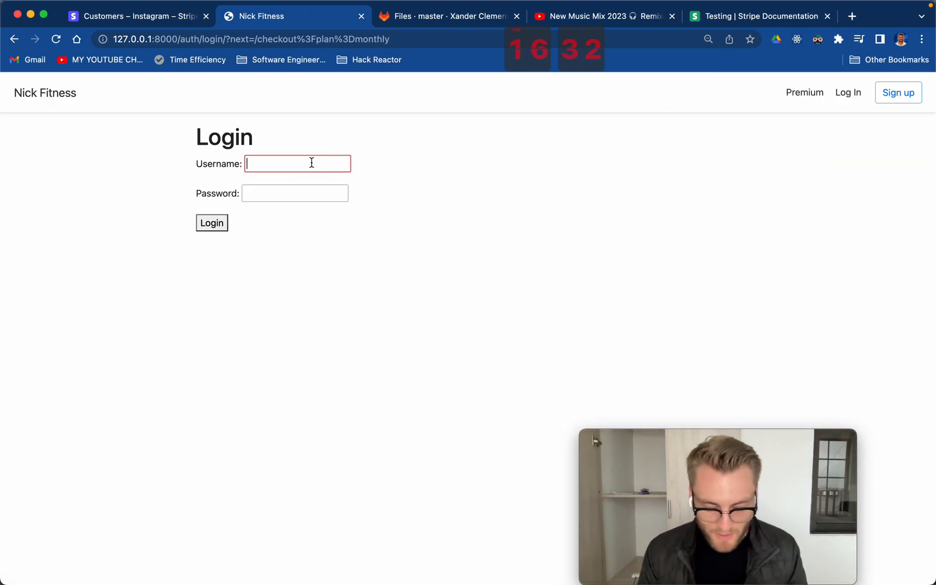
{"action": "type", "text": "test"}
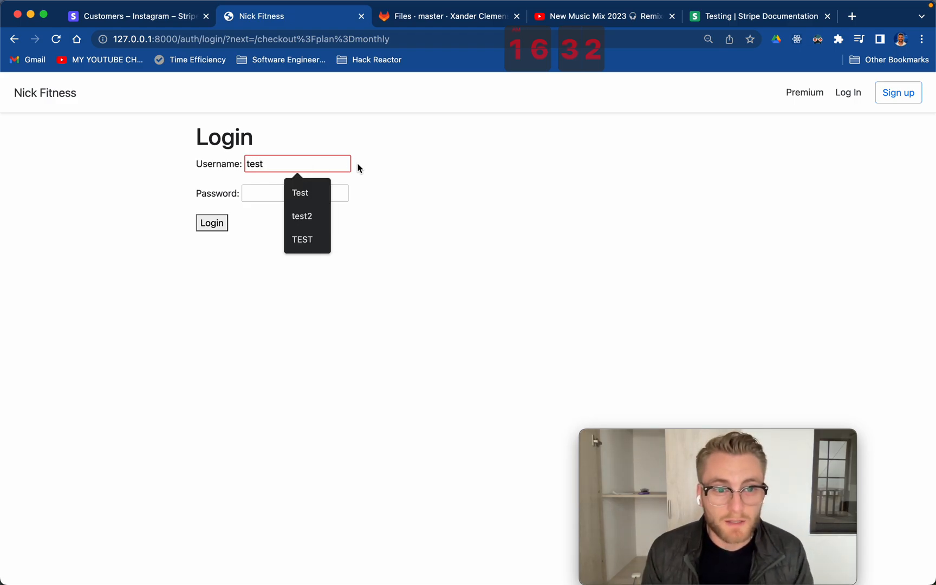
{"action": "left_click", "coordinate": [900, 94]}
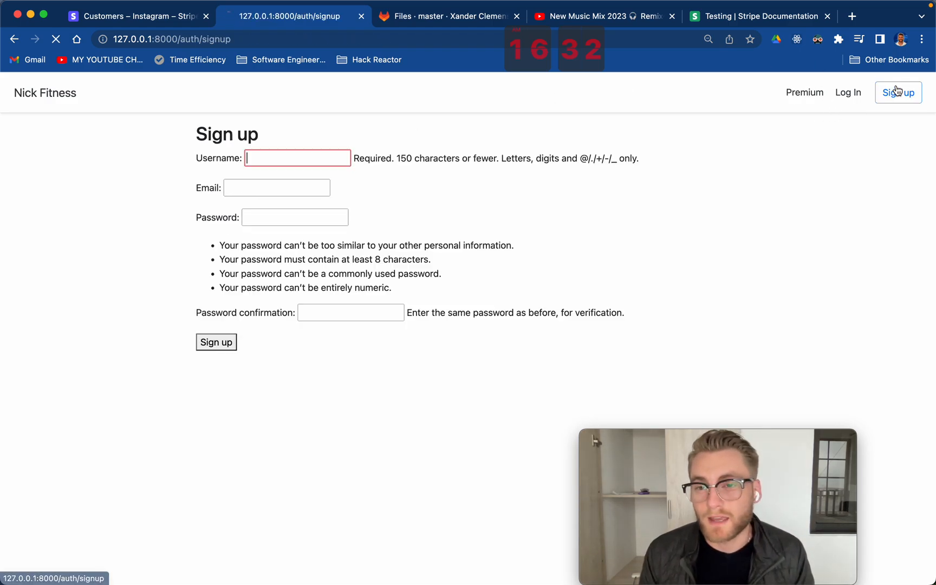
{"action": "type", "text": "te"}
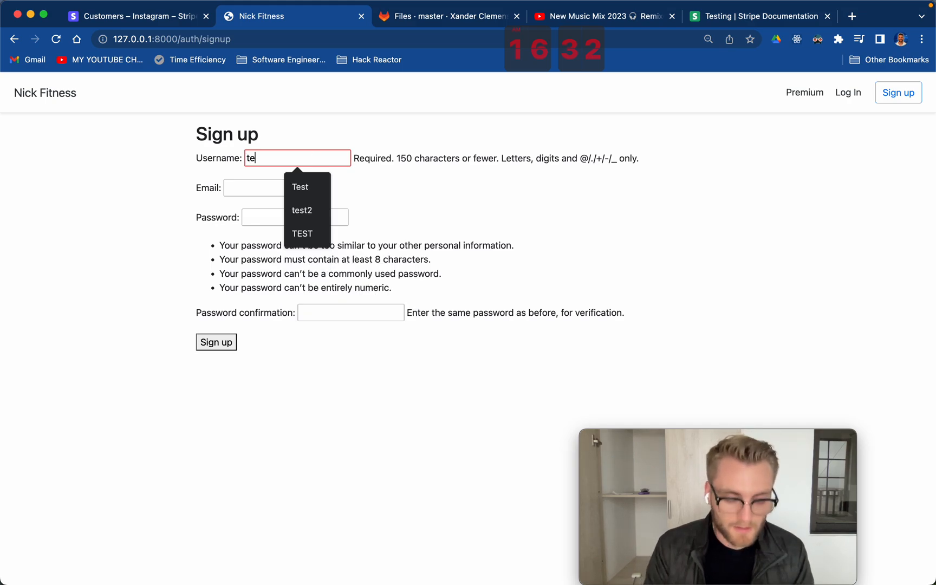
{"action": "left_click", "coordinate": [271, 188]}
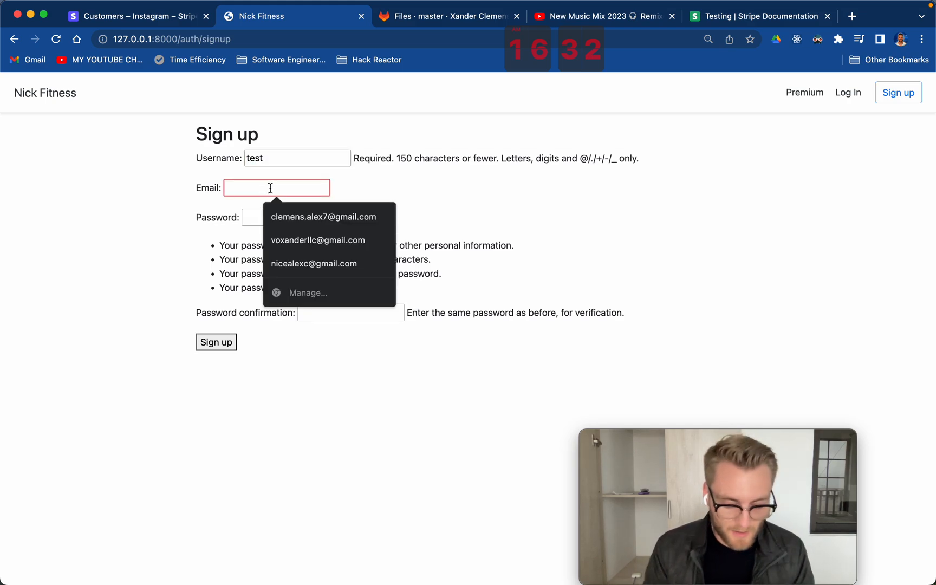
{"action": "type", "text": "test2"}
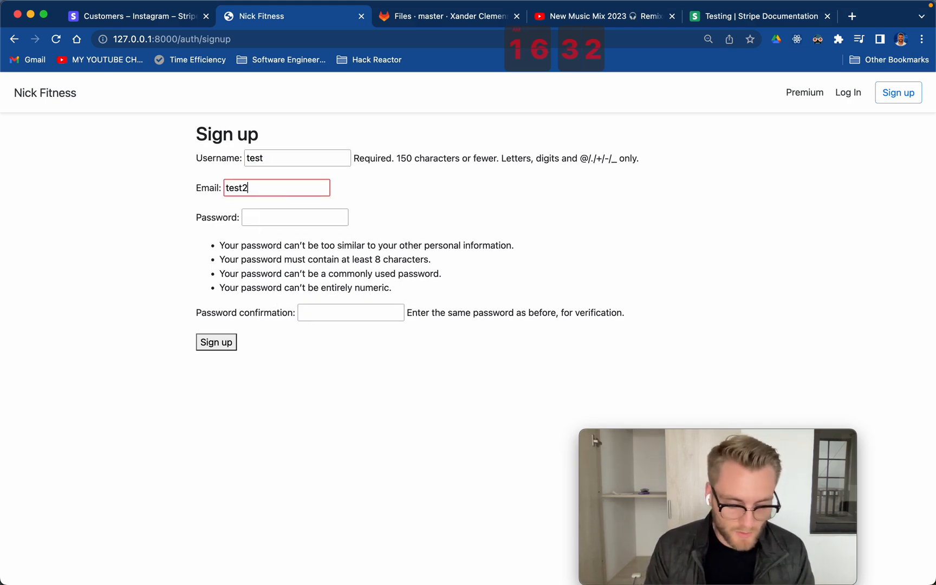
{"action": "type", "text": "@gmail.com"}
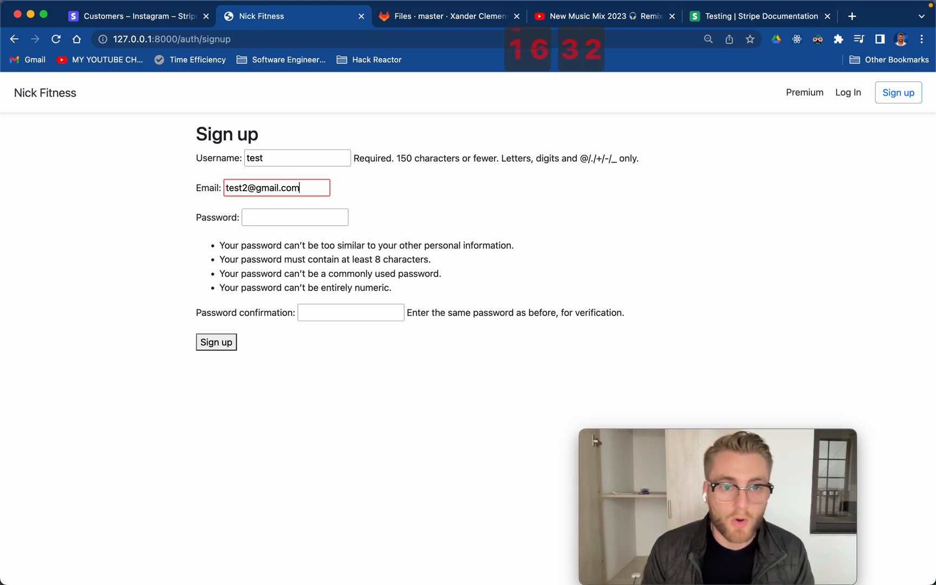
{"action": "type", "text": "••••"}
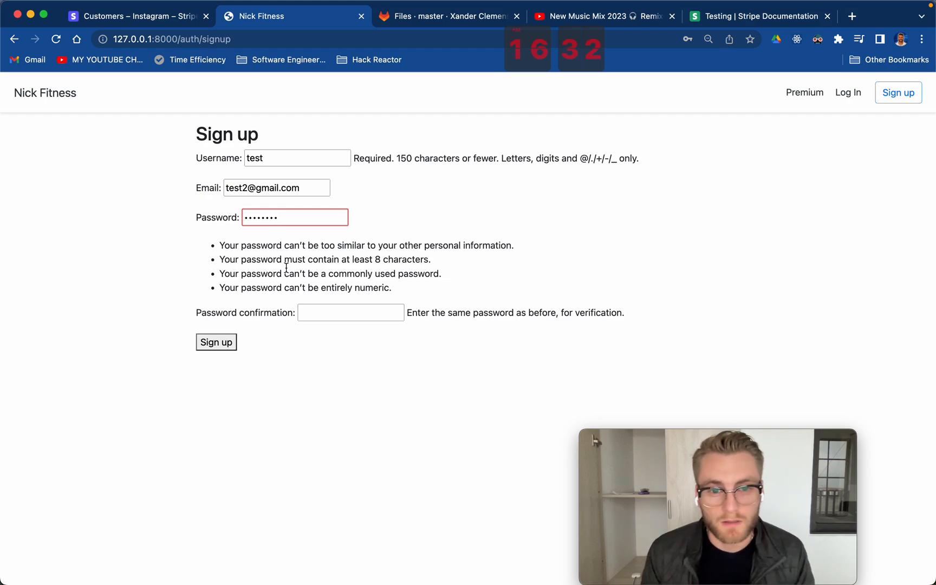
{"action": "type", "text": "••••"}
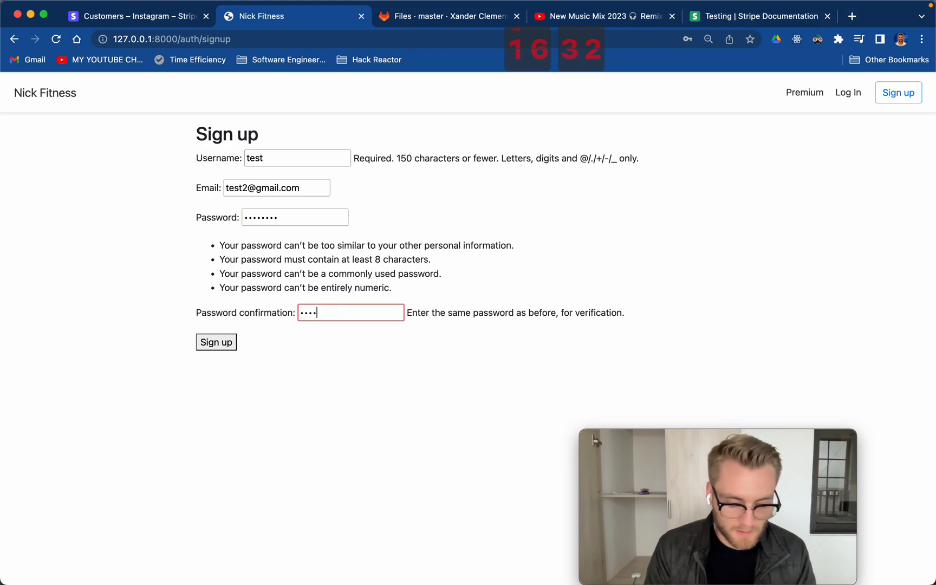
Step: Submit the sign-up form, get a mismatched-passwords error, and return to edit the username
{"action": "left_click", "coordinate": [217, 343]}
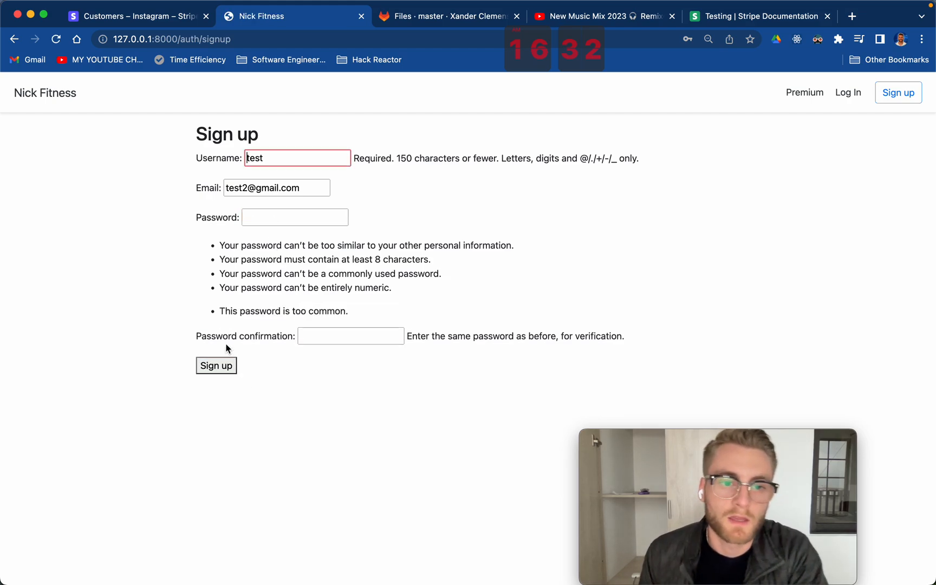
{"action": "mouse_move", "coordinate": [319, 193]}
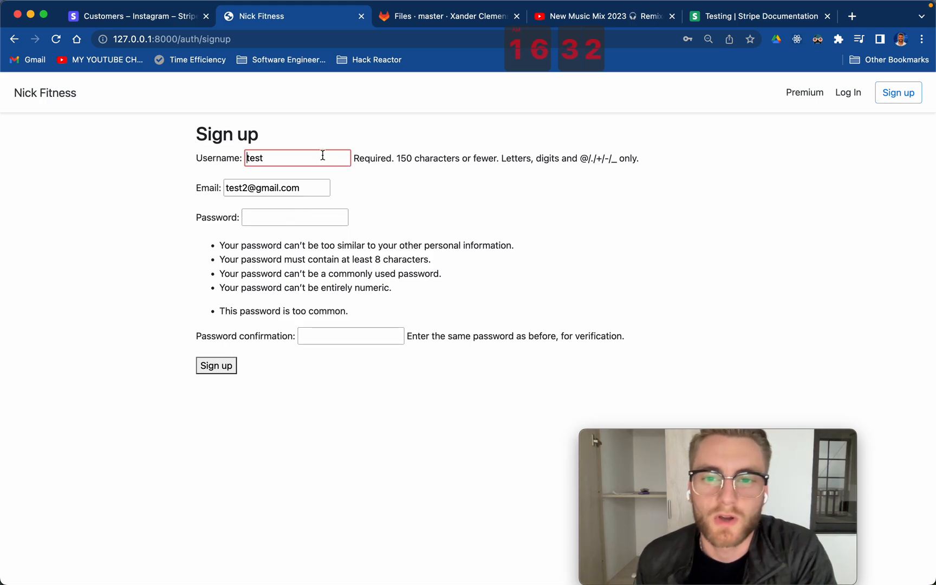
{"action": "left_click", "coordinate": [297, 159]}
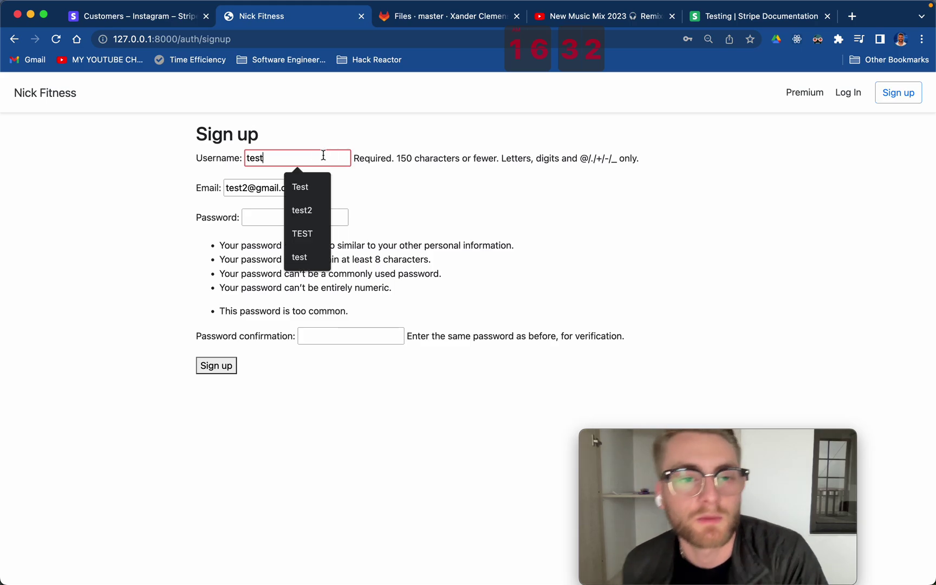
{"action": "left_click", "coordinate": [295, 216]}
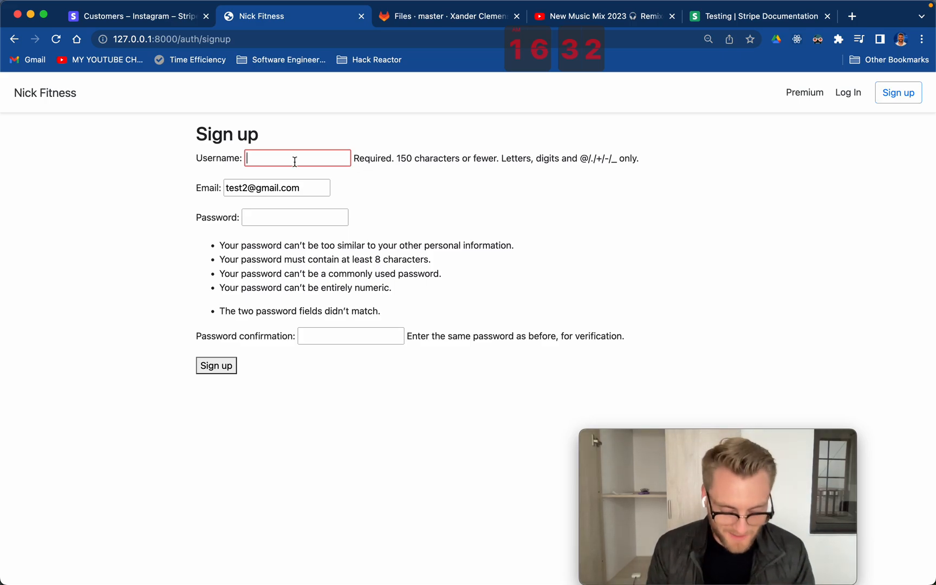
Step: Enter username XanderXander and password 'password', then submit and hit validation errors
{"action": "type", "text": "XanderXn"}
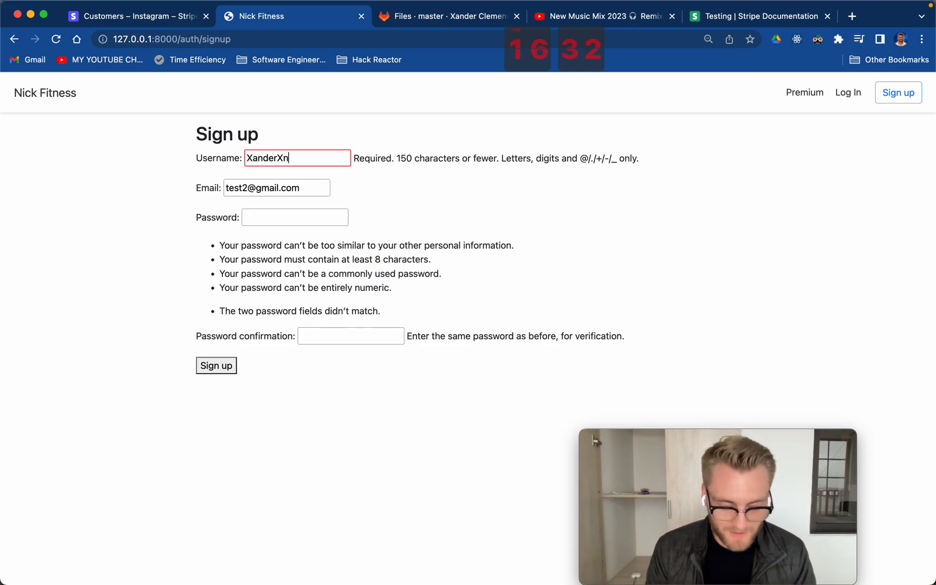
{"action": "type", "text": "ander"}
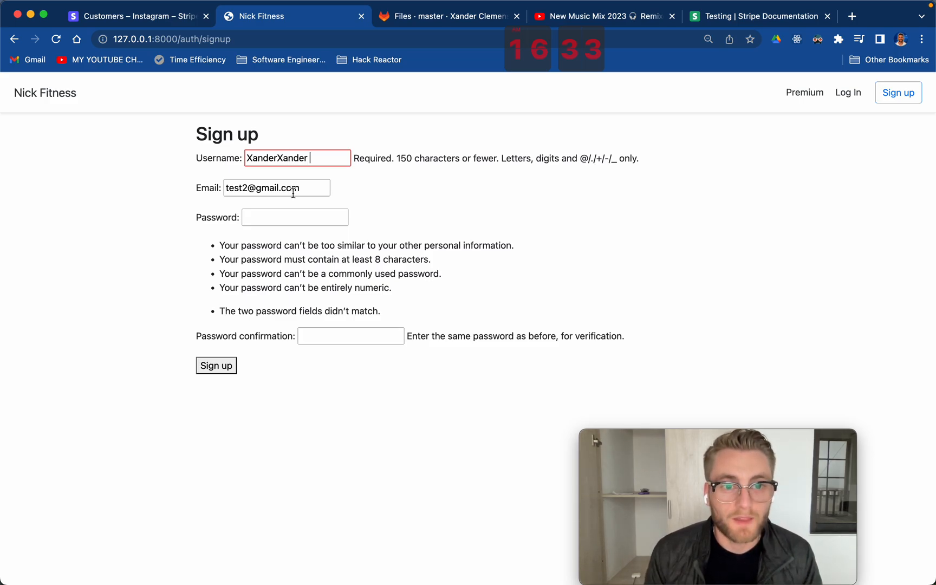
{"action": "left_click", "coordinate": [295, 217]}
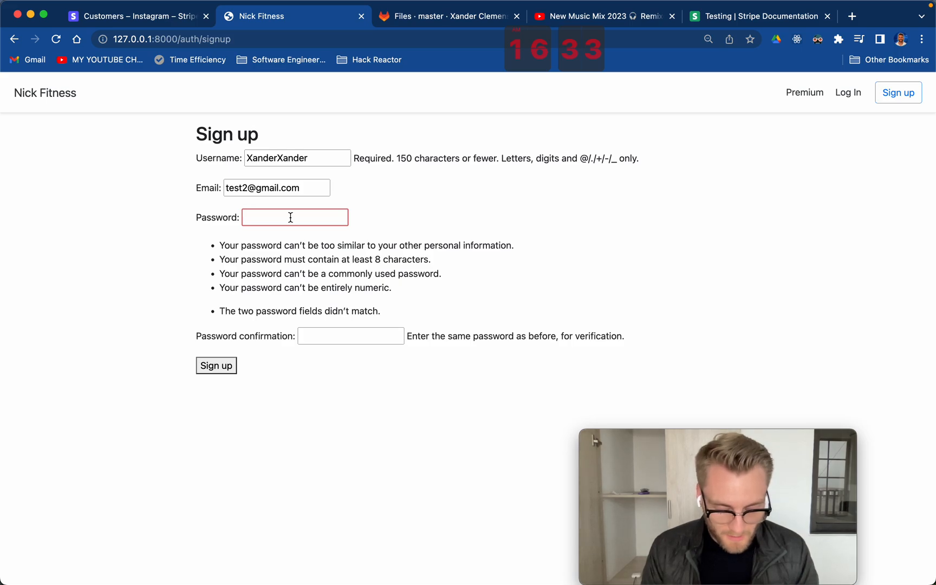
{"action": "type", "text": "password"}
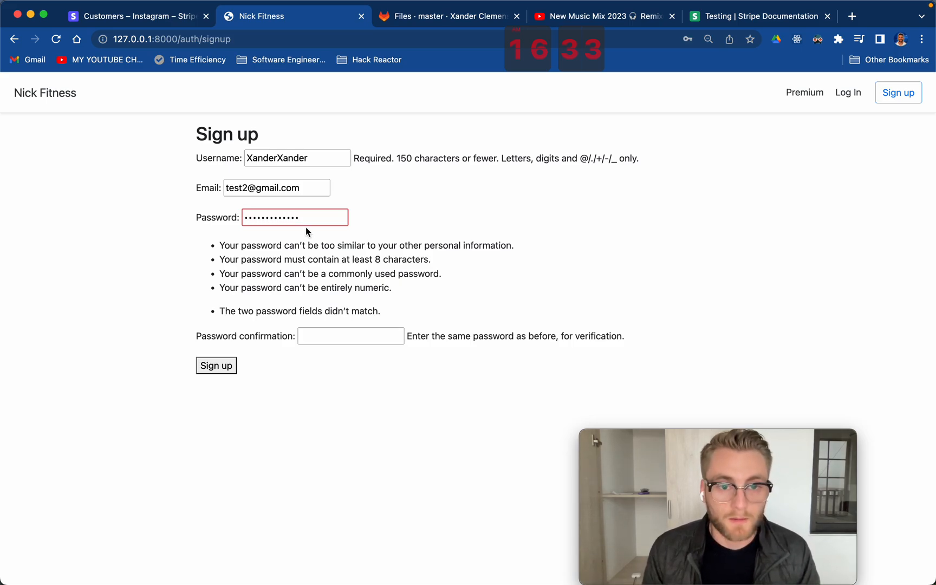
{"action": "left_click", "coordinate": [351, 336]}
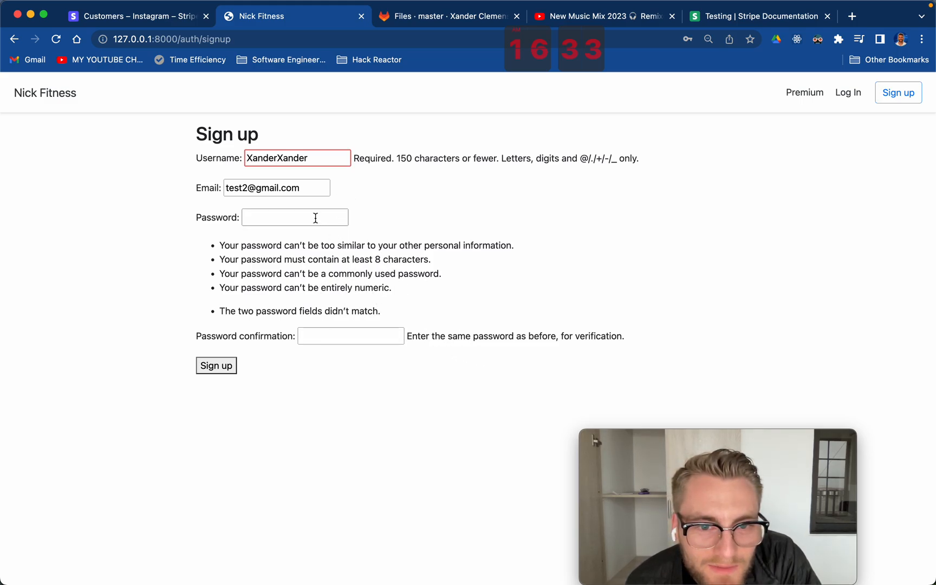
Step: Re-enter matching passwords and submit to create the account and log in
{"action": "left_click", "coordinate": [295, 217]}
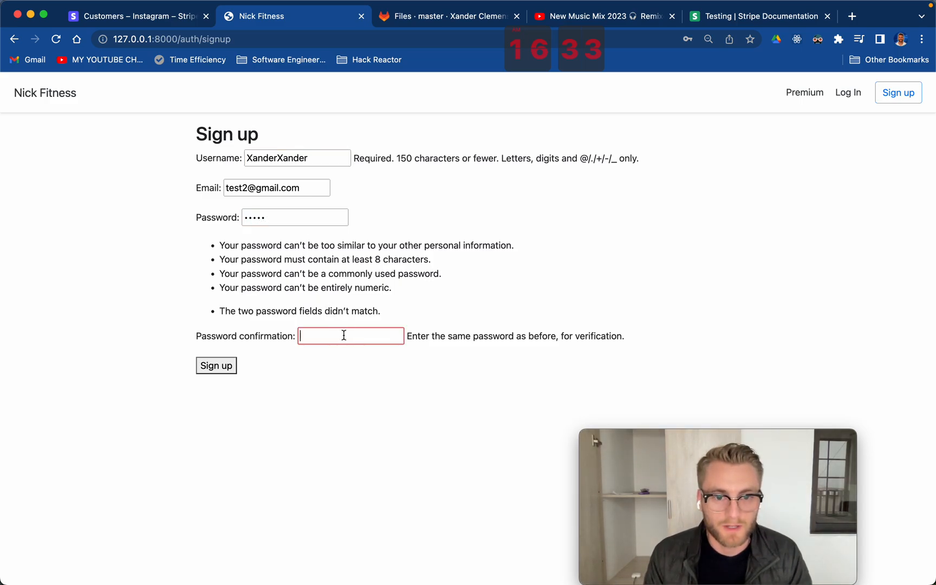
{"action": "left_click", "coordinate": [216, 367]}
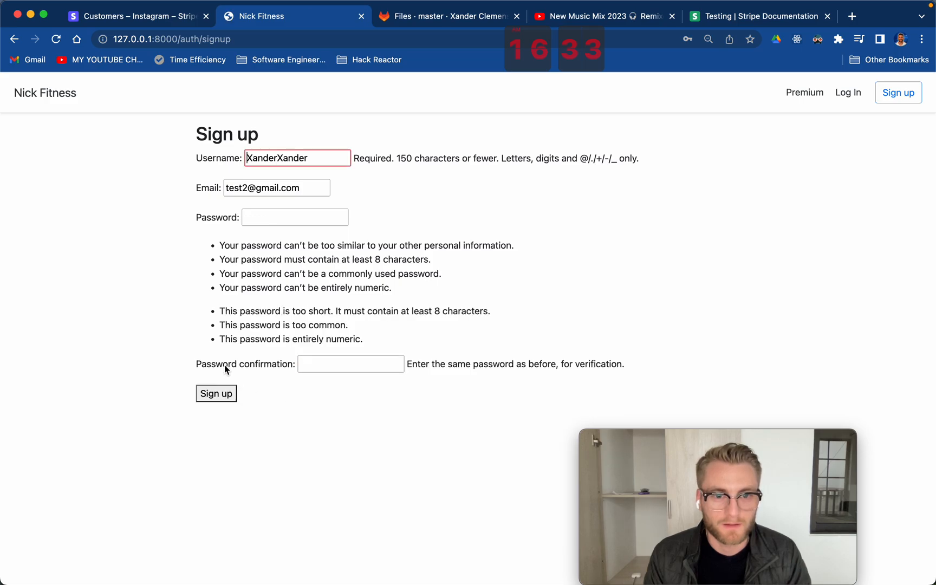
{"action": "left_click", "coordinate": [295, 217]}
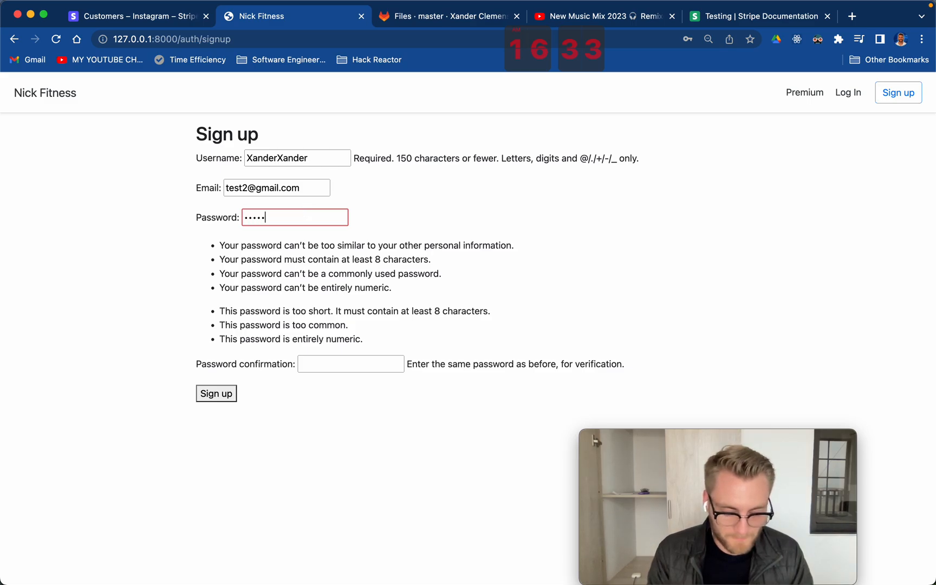
{"action": "type", "text": "password"}
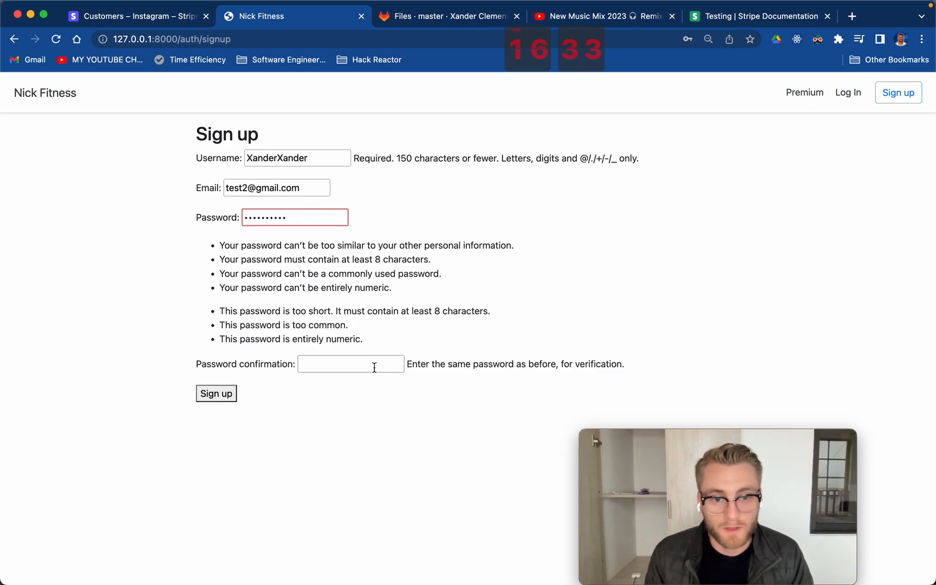
{"action": "type", "text": "•••••"}
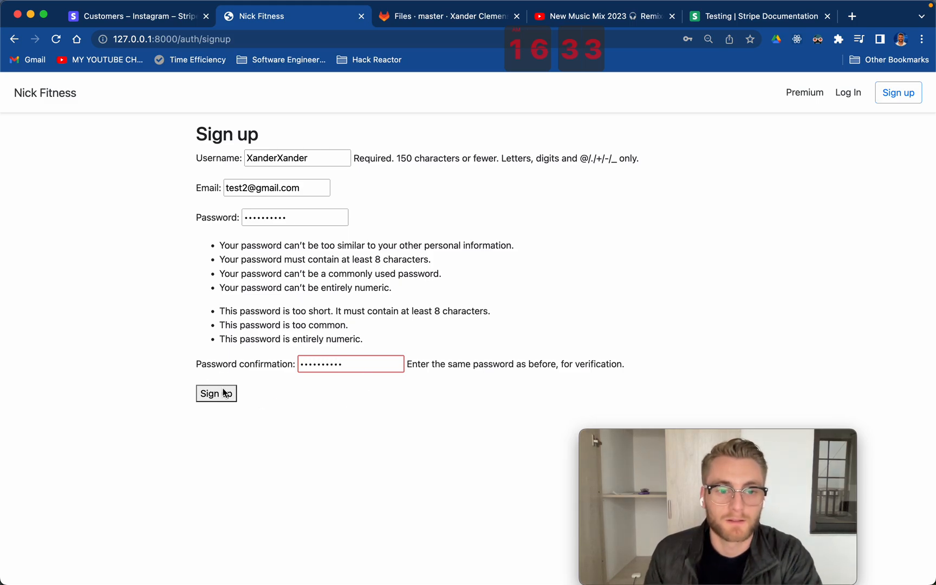
{"action": "left_click", "coordinate": [216, 394]}
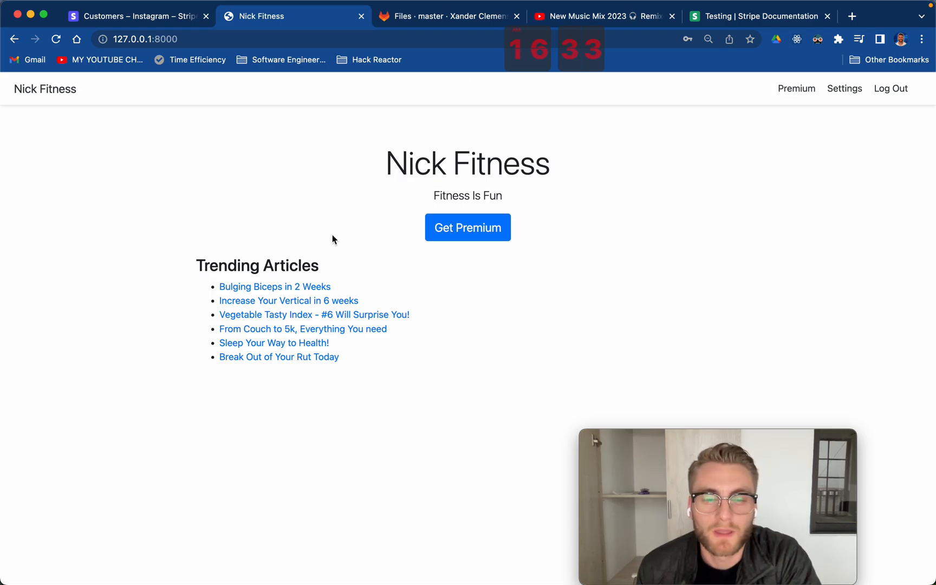
Step: From the logged-in home page, go to the Premium membership plans page
{"action": "left_click", "coordinate": [274, 287]}
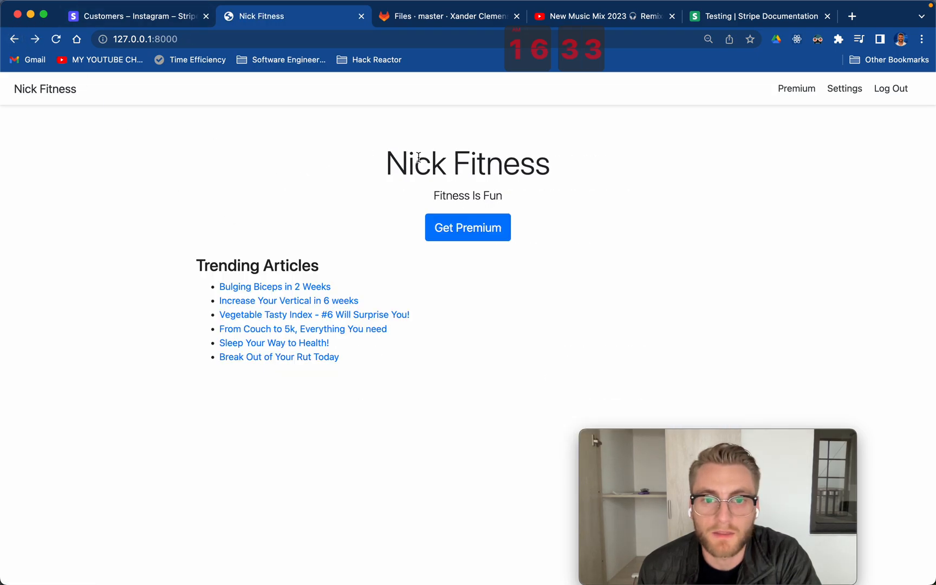
{"action": "left_click", "coordinate": [468, 227]}
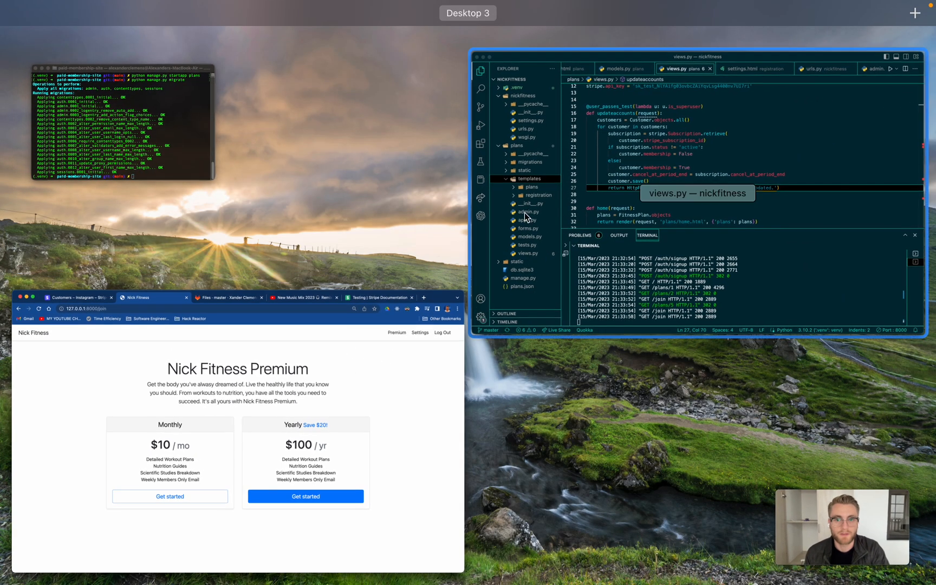
Step: Review the updateaccounts and checkout views in views.py, selecting the checkout logic
{"action": "double_click", "coordinate": [696, 56]}
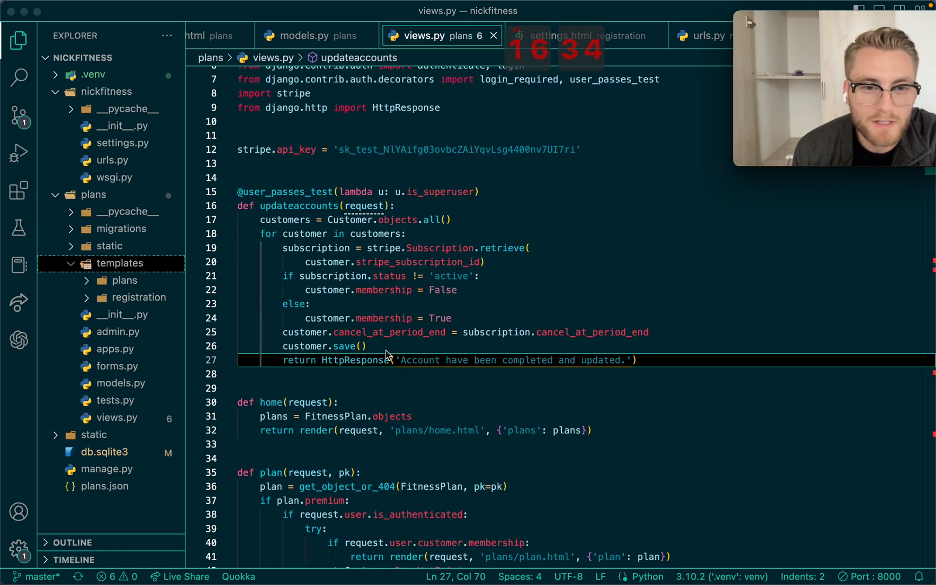
{"action": "scroll", "scroll_direction": "down", "scroll_amount": 3}
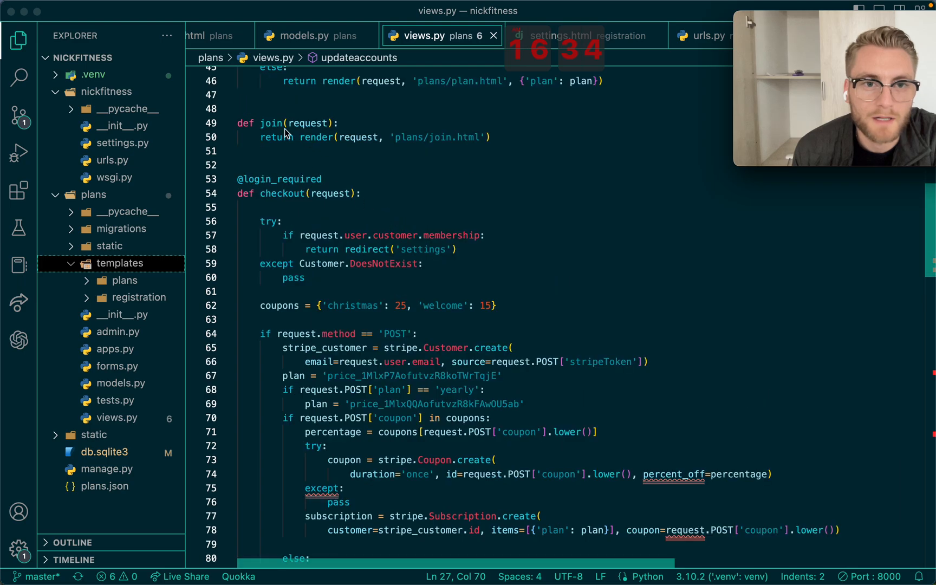
{"action": "left_click", "coordinate": [240, 180]}
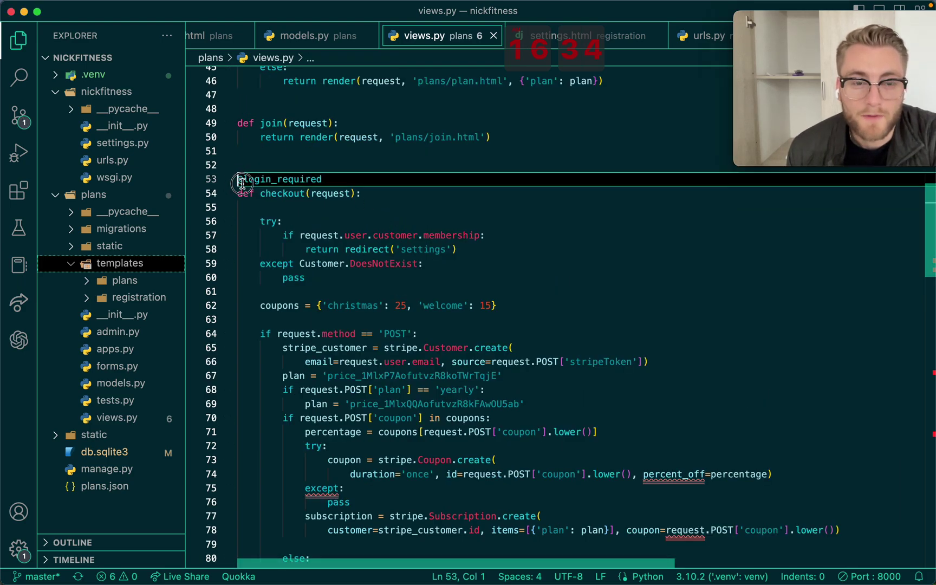
{"action": "left_click_drag", "start_coordinate": [242, 179], "coordinate": [463, 352]}
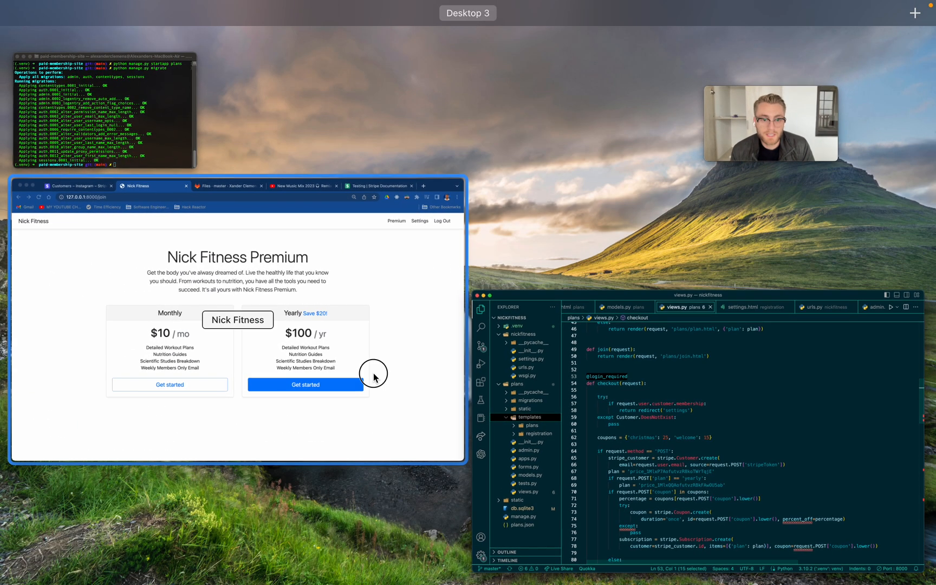
Step: Switch to the browser and reach the Monthly Premium checkout cart totalling $10
{"action": "left_click", "coordinate": [169, 385]}
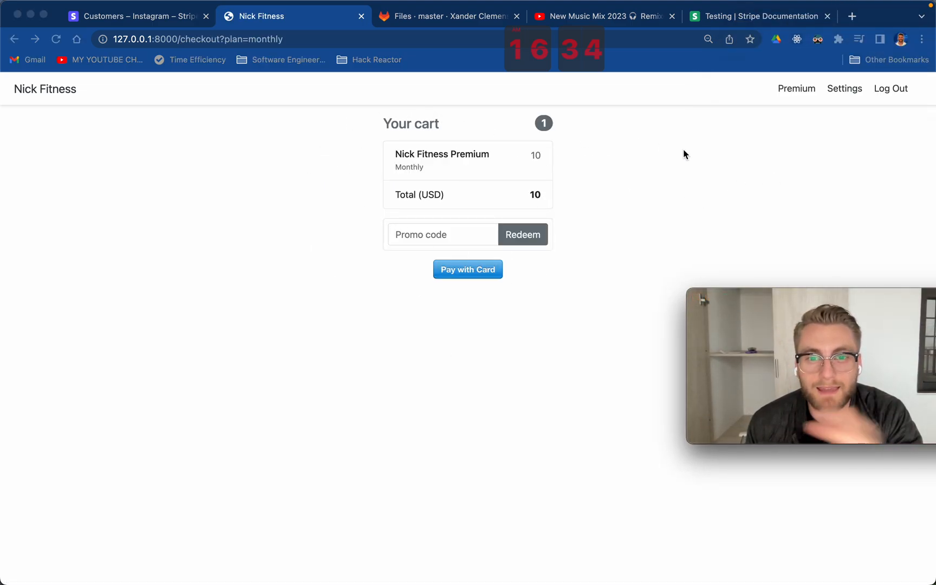
{"action": "mouse_move", "coordinate": [600, 154]}
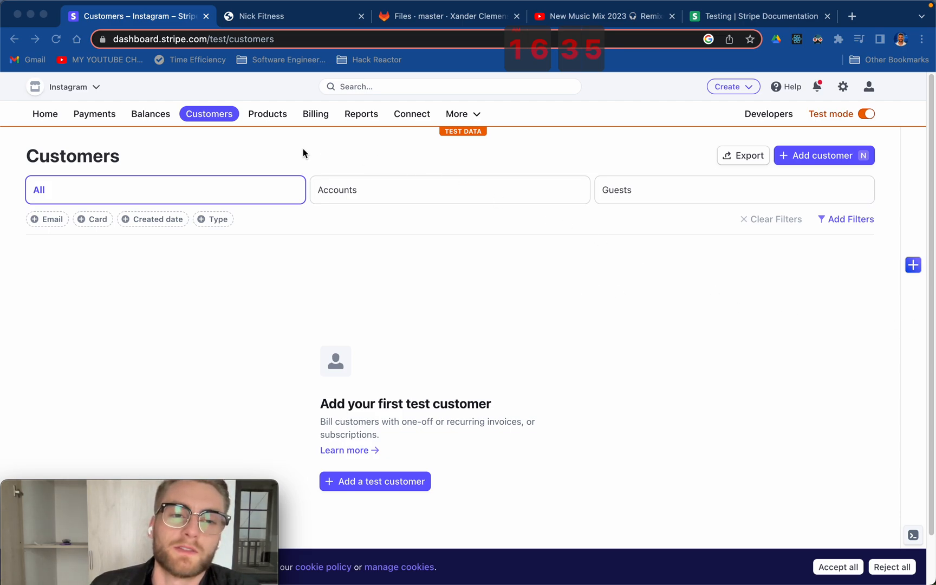
{"action": "mouse_move", "coordinate": [648, 85]}
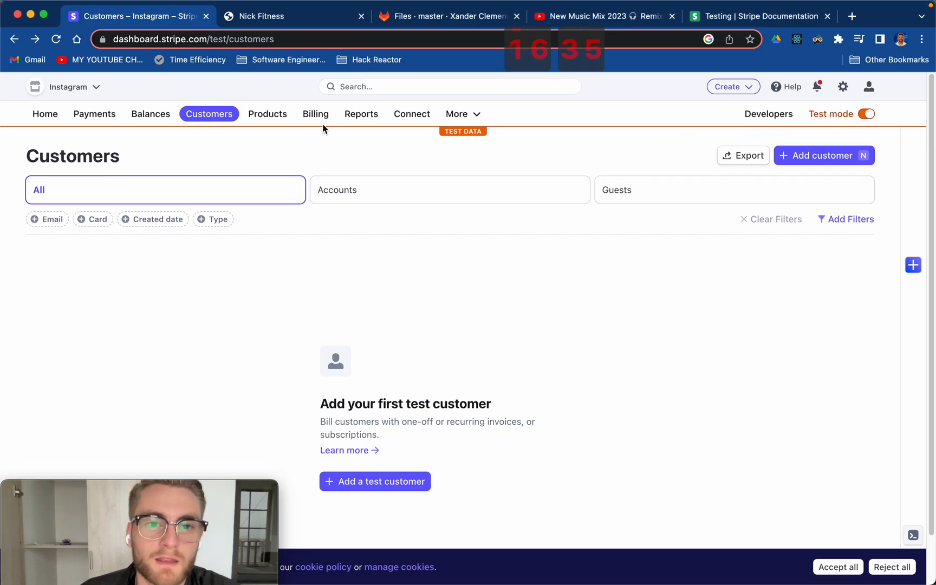
Step: In Stripe Products, inspect Fitness Premium Access and its $100/year and $10/month prices
{"action": "left_click", "coordinate": [268, 113]}
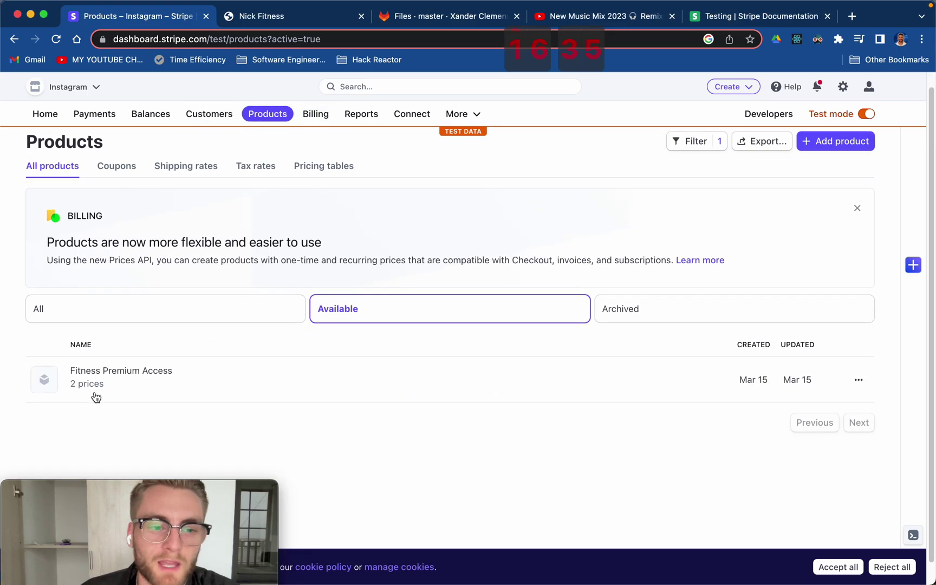
{"action": "left_click", "coordinate": [121, 370]}
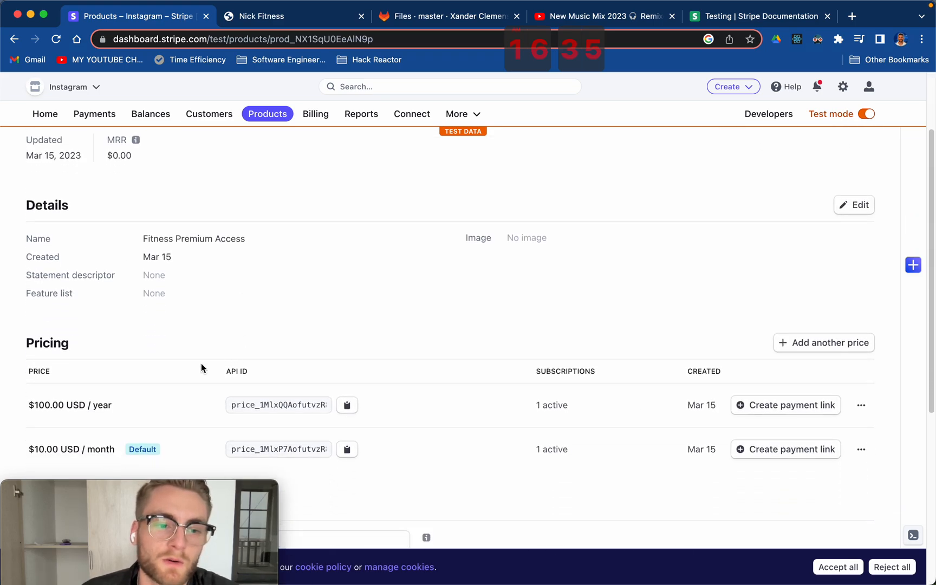
{"action": "left_click", "coordinate": [70, 406]}
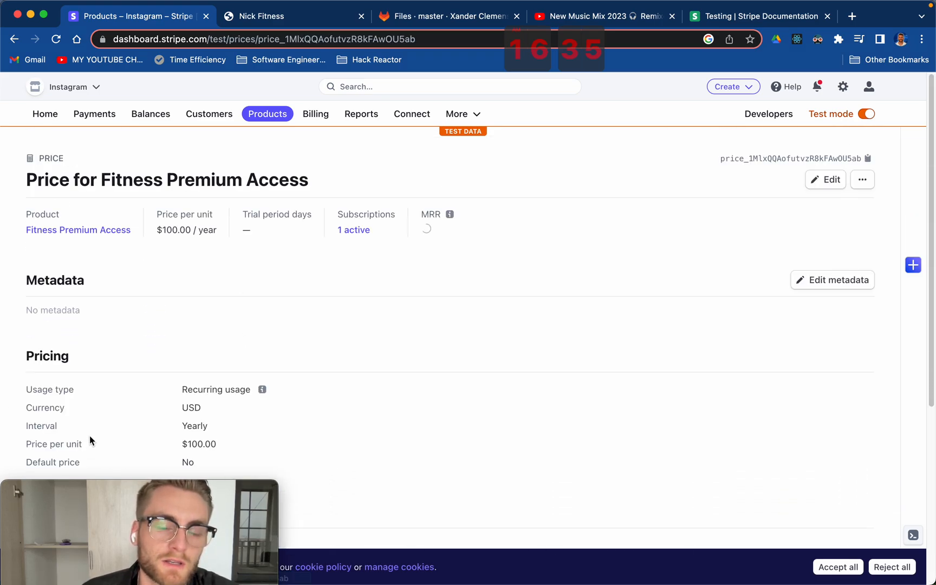
{"action": "left_click", "coordinate": [78, 230]}
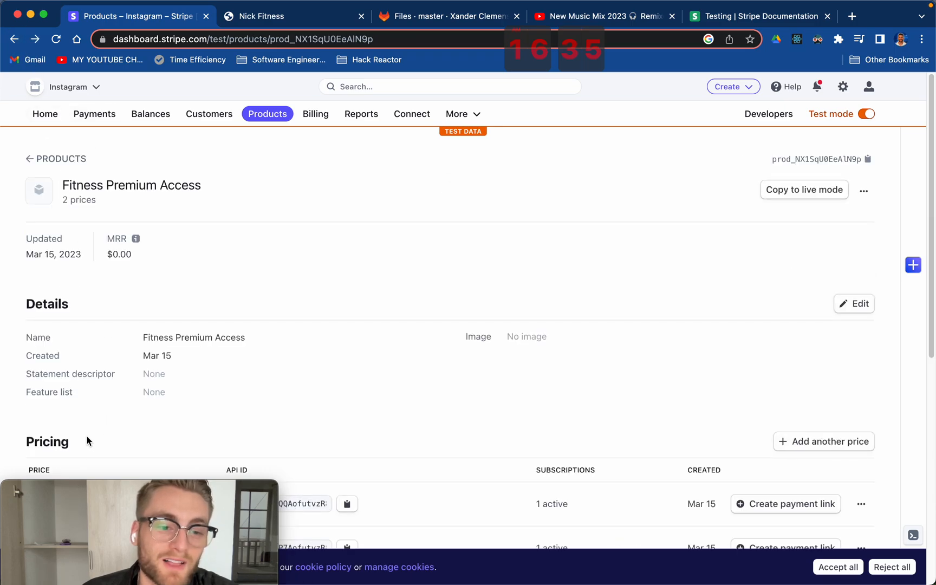
{"action": "scroll", "scroll_direction": "down", "scroll_amount": 3}
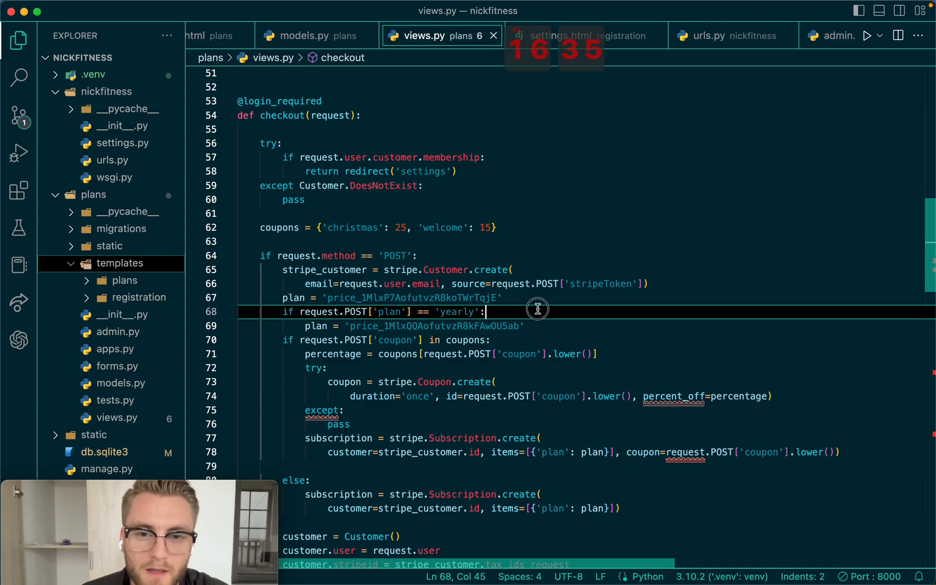
Step: Check the price IDs in checkout(), then return to the cart's Promo code field
{"action": "scroll", "scroll_direction": "down", "scroll_amount": 3}
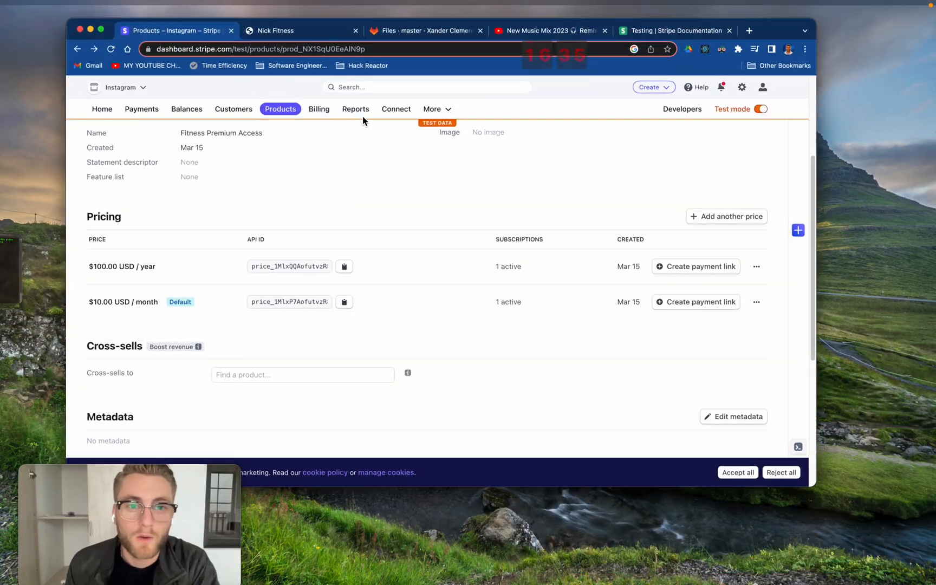
{"action": "left_click", "coordinate": [276, 31]}
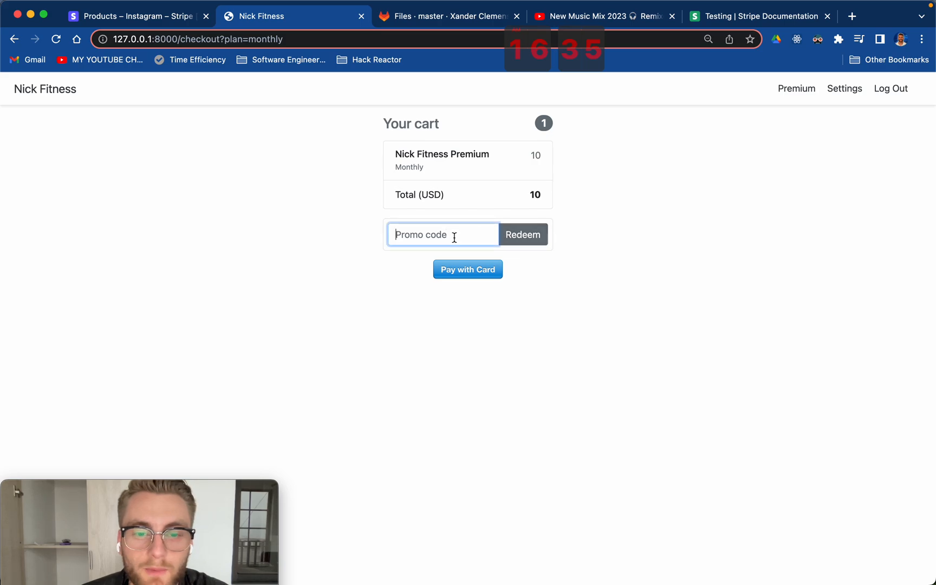
Step: Redeem the welcome promo code twice on the monthly cart; total stays at $10
{"action": "type", "text": "welcome"}
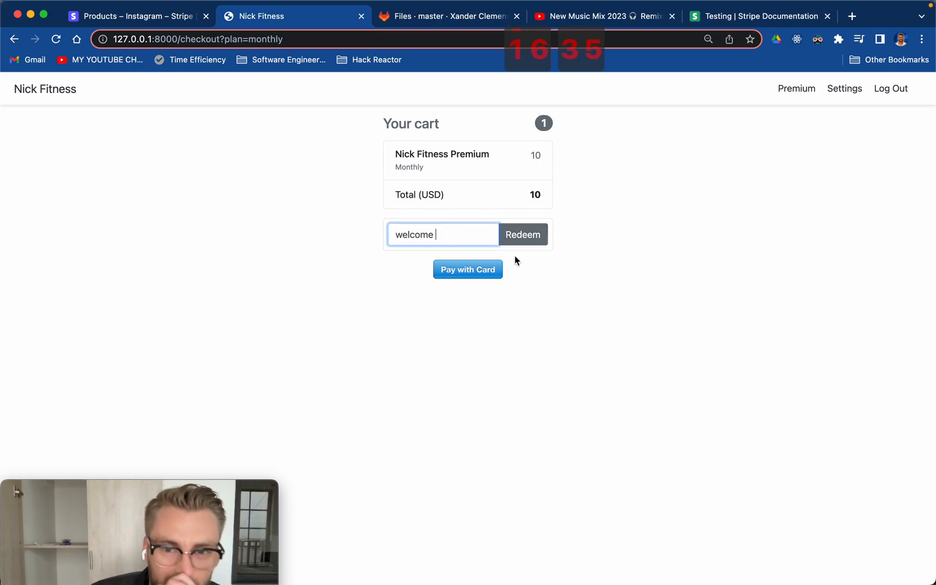
{"action": "left_click", "coordinate": [524, 236]}
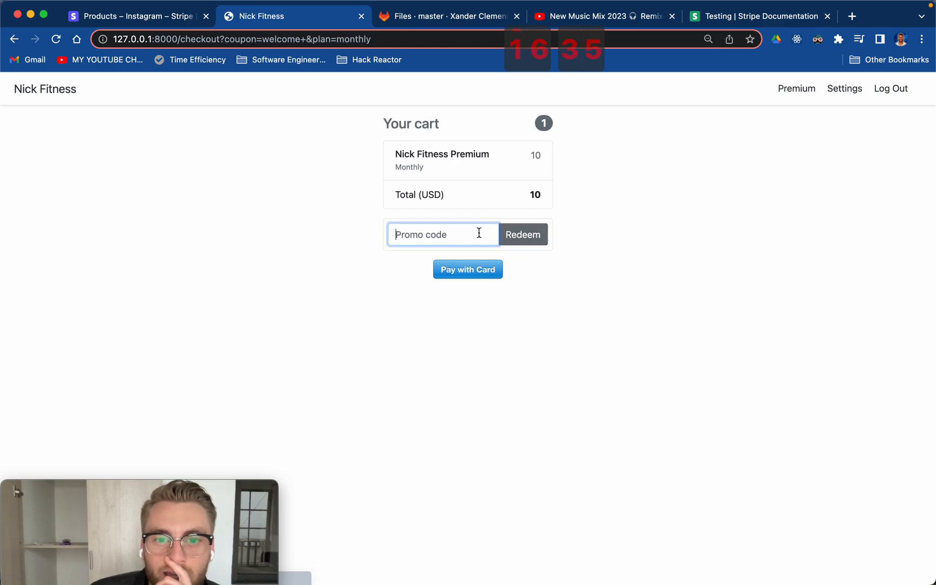
{"action": "type", "text": "welcome"}
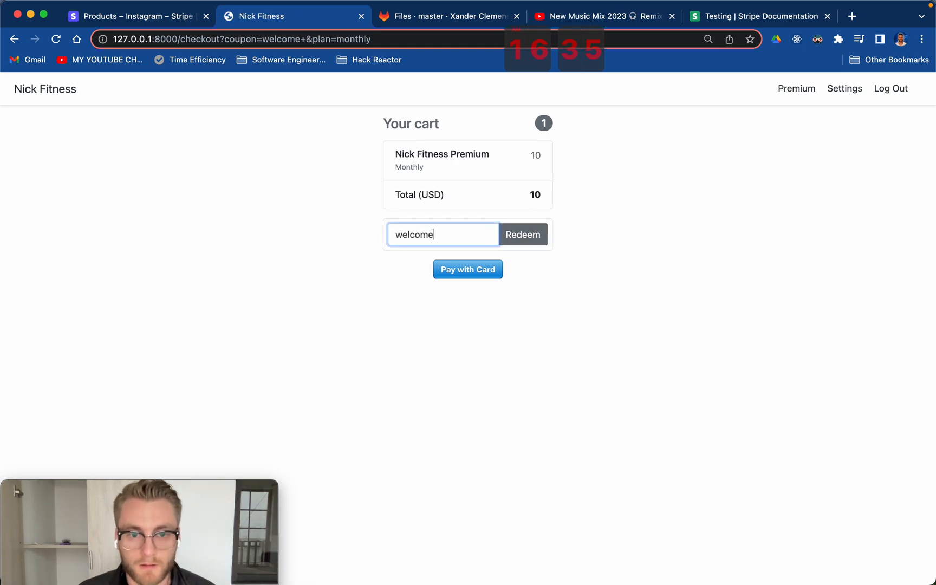
{"action": "left_click", "coordinate": [524, 235]}
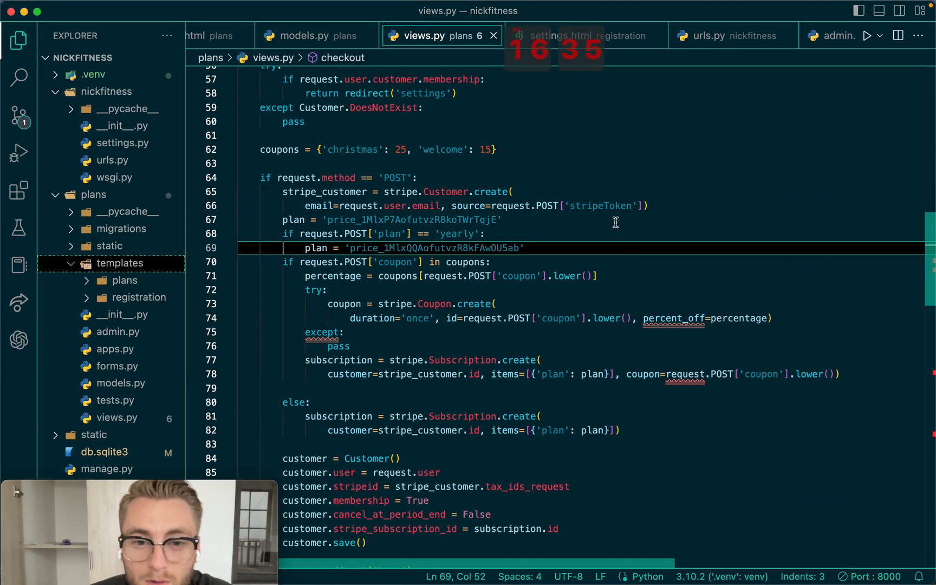
Step: Scroll through the checkout() view before moving to the checkout.html template
{"action": "scroll", "scroll_direction": "down", "scroll_amount": 3}
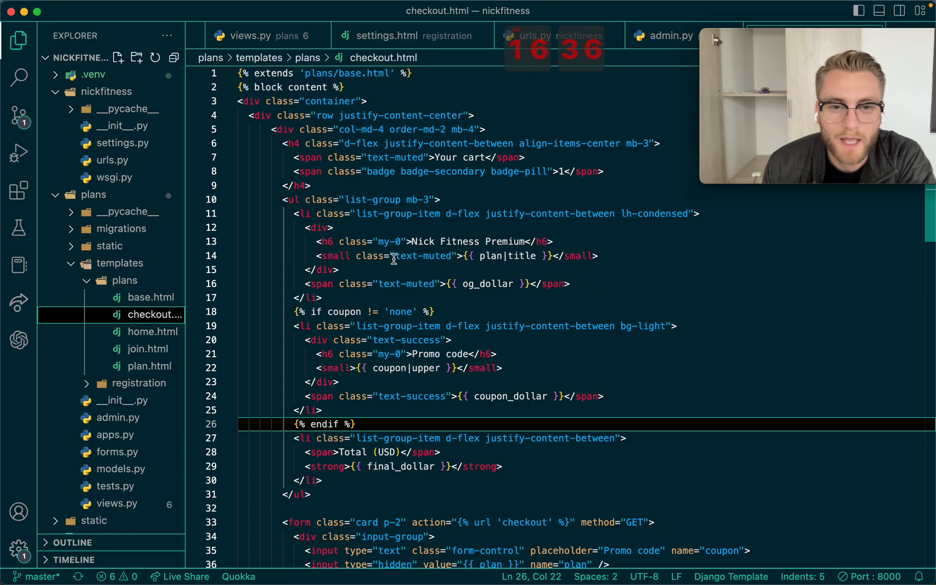
Step: Highlight {{ plan|title }} in checkout.html, then return to the plans views.py checkout view
{"action": "left_click_drag", "start_coordinate": [472, 256], "coordinate": [558, 256]}
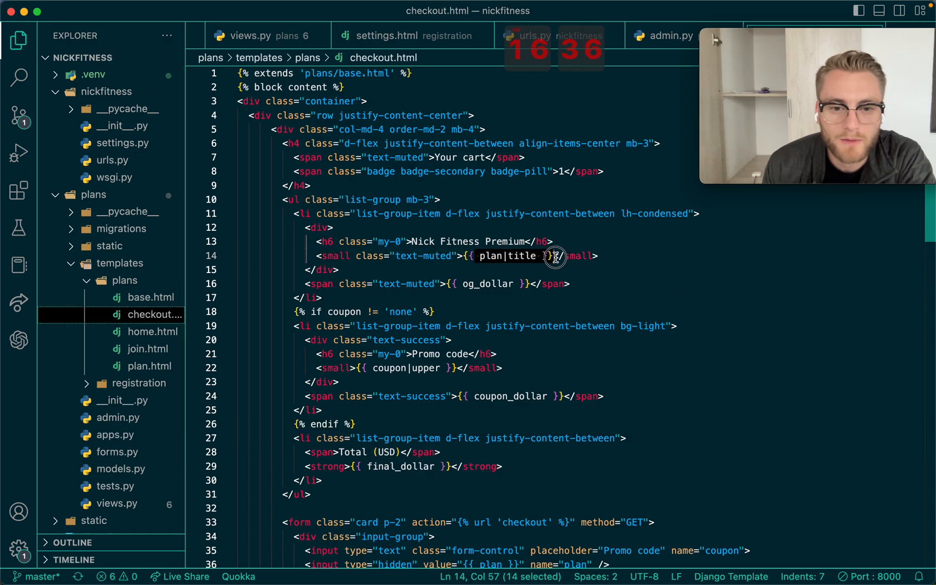
{"action": "scroll", "scroll_direction": "down", "scroll_amount": 3}
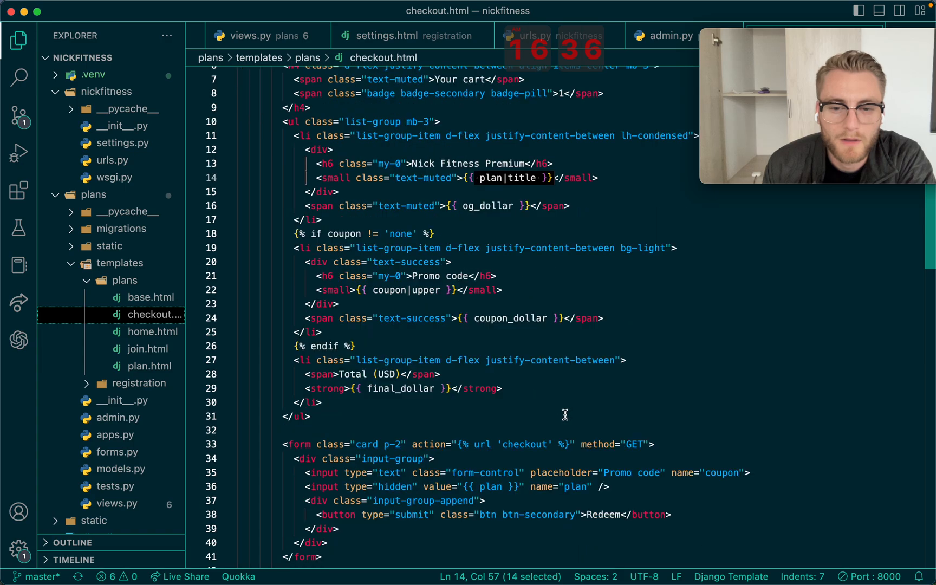
{"action": "scroll", "scroll_direction": "up", "scroll_amount": 3}
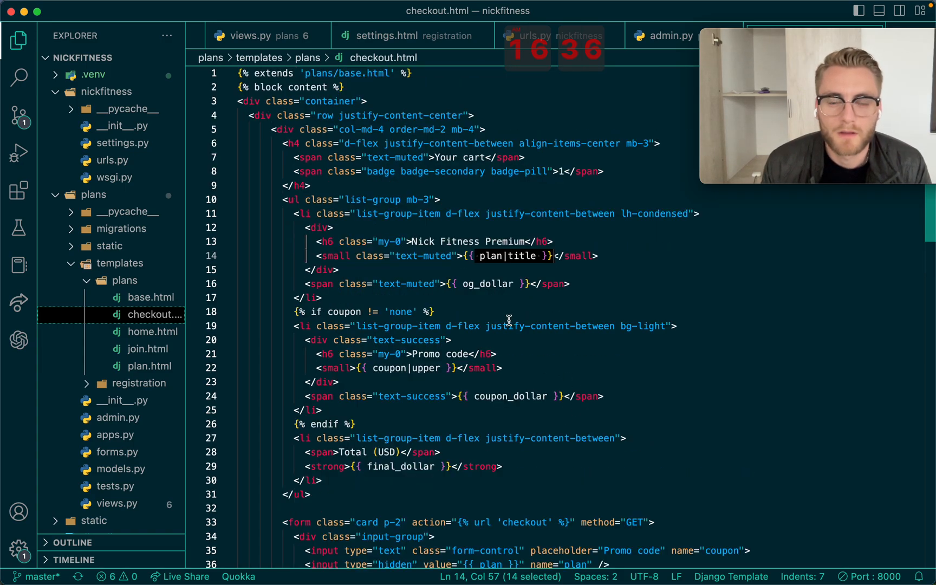
{"action": "left_click", "coordinate": [115, 486]}
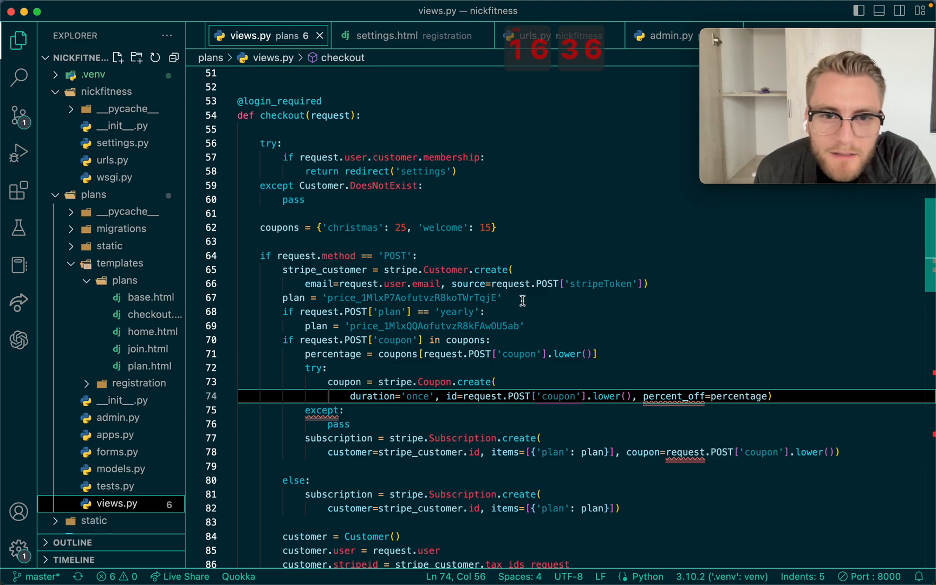
Step: Scroll down the checkout function to its GET branch, coupon discount calculation and render call
{"action": "scroll", "scroll_direction": "down", "scroll_amount": 3}
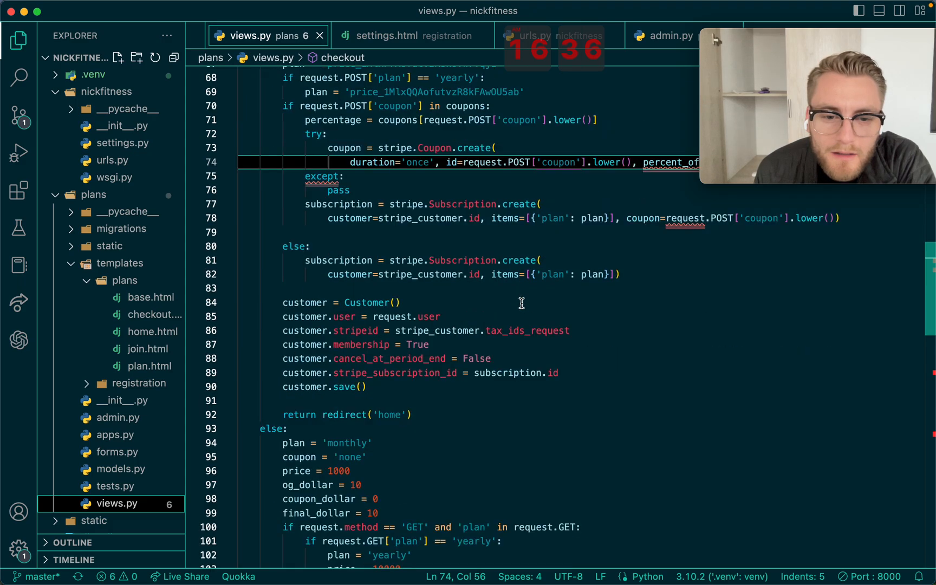
{"action": "scroll", "scroll_direction": "down", "scroll_amount": 3}
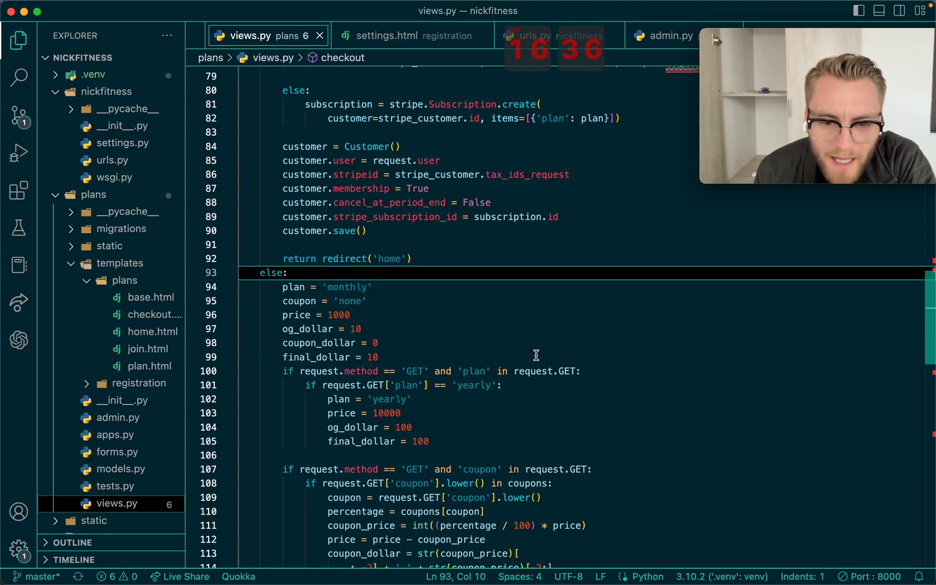
{"action": "scroll", "scroll_direction": "down", "scroll_amount": 3}
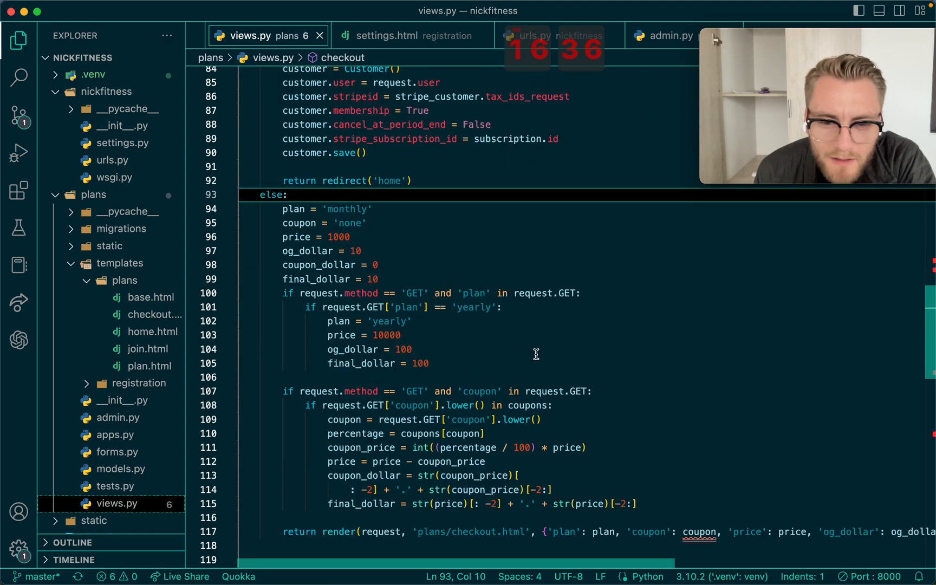
{"action": "scroll", "scroll_direction": "down", "scroll_amount": 3}
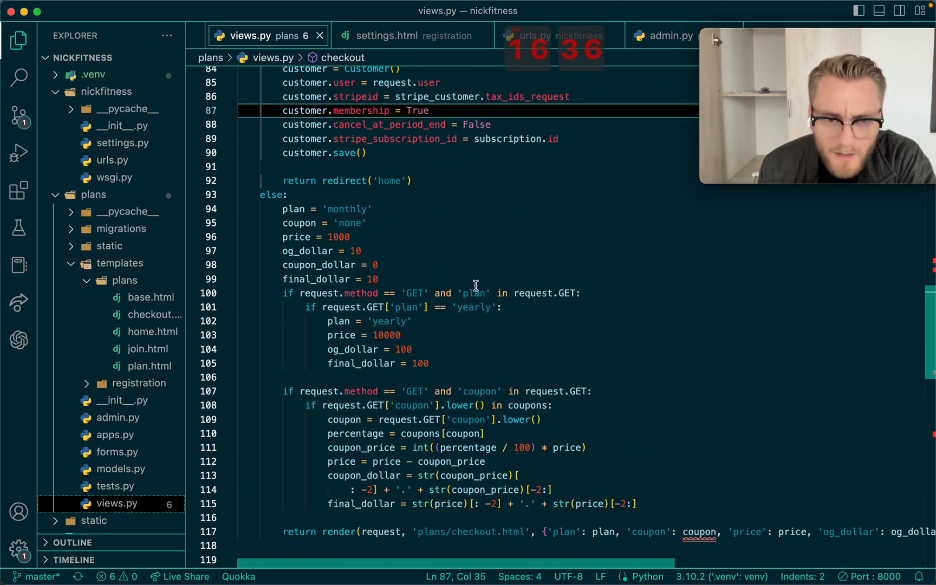
{"action": "mouse_move", "coordinate": [418, 265]}
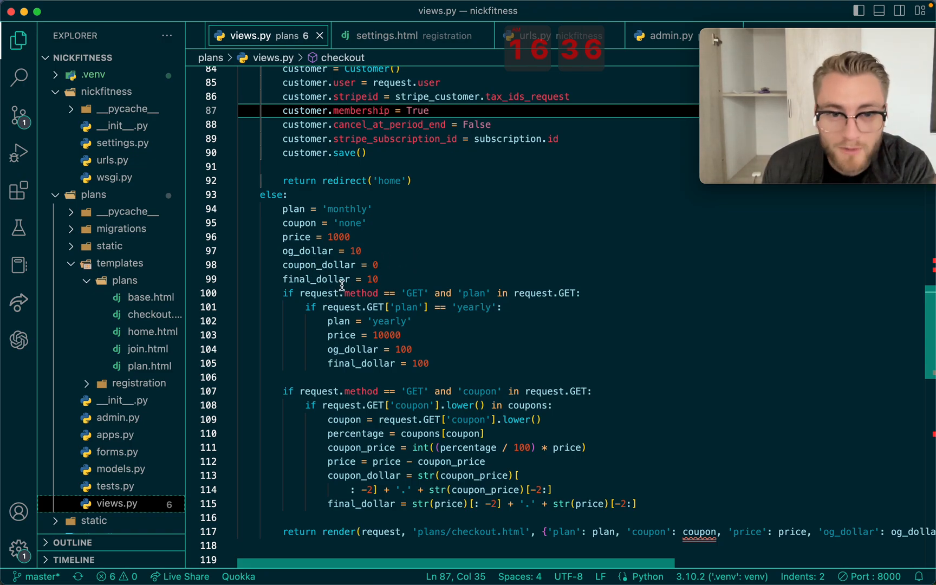
{"action": "mouse_move", "coordinate": [679, 498]}
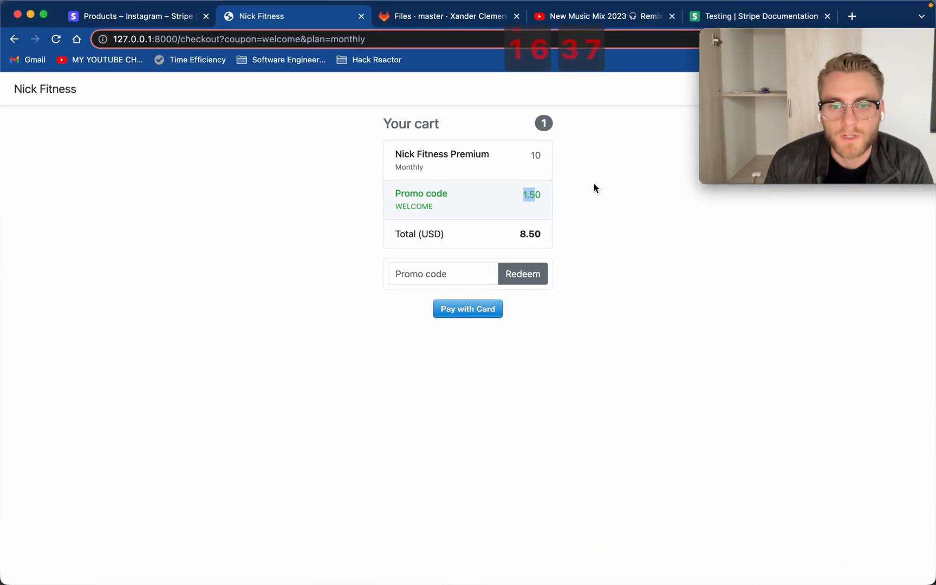
{"action": "left_click", "coordinate": [469, 309]}
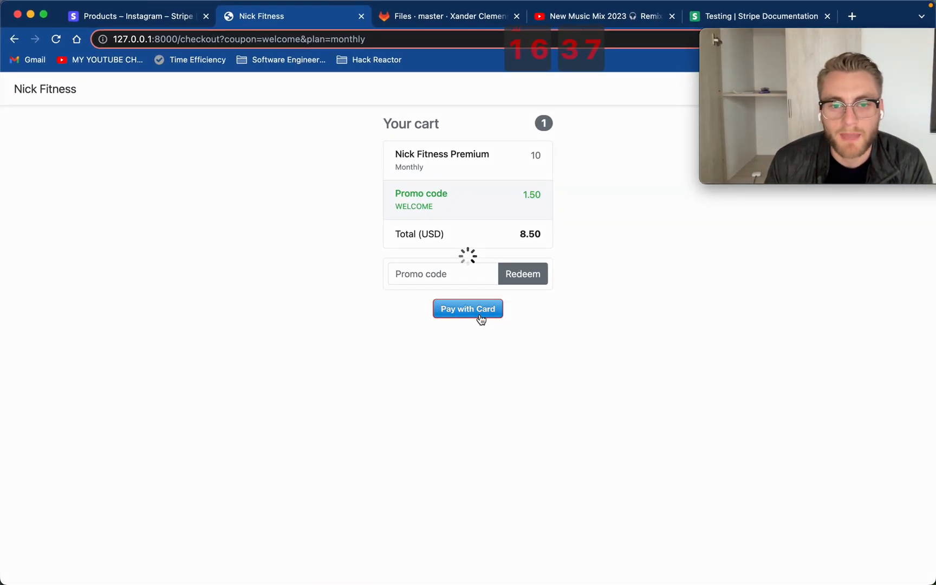
{"action": "left_click", "coordinate": [469, 309]}
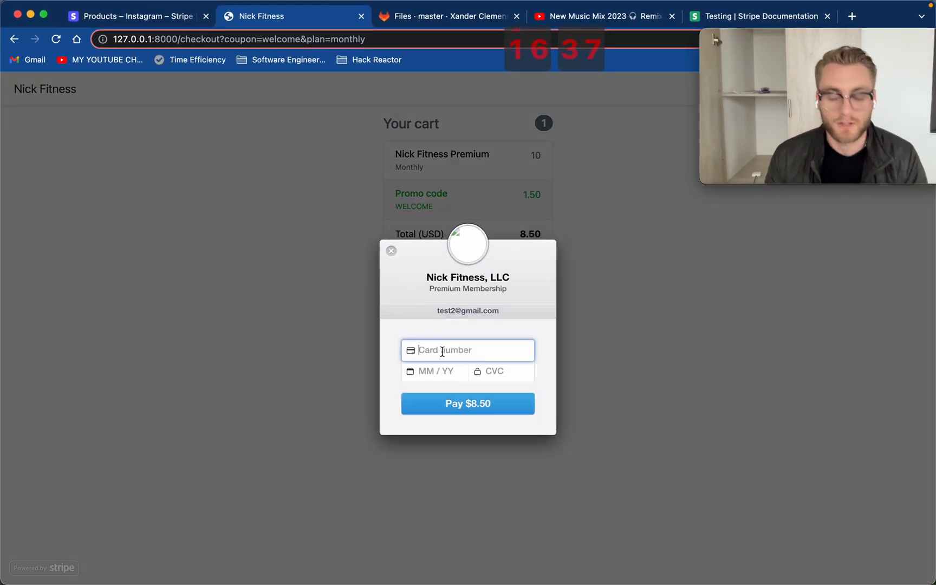
{"action": "type", "text": "4242 4242 4242 4242"}
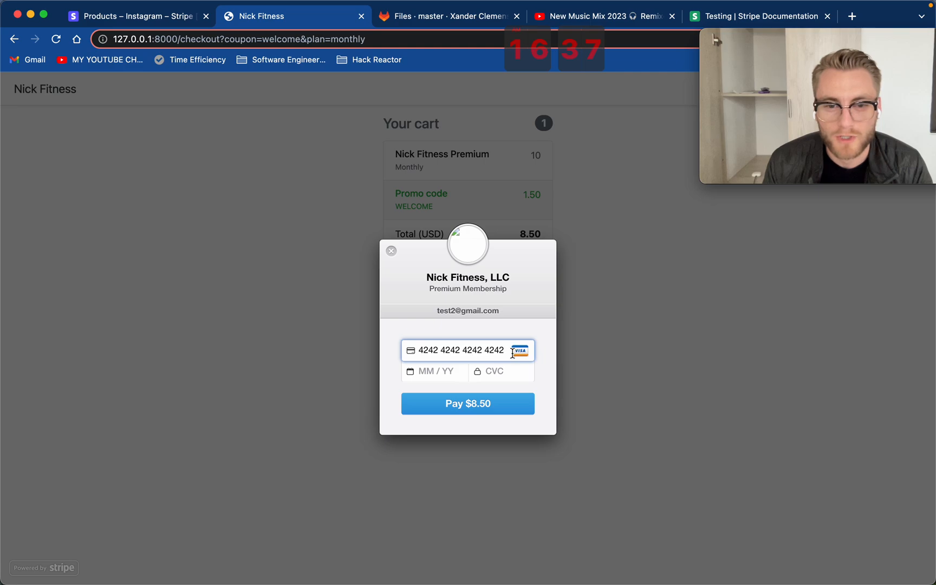
{"action": "left_click", "coordinate": [435, 370]}
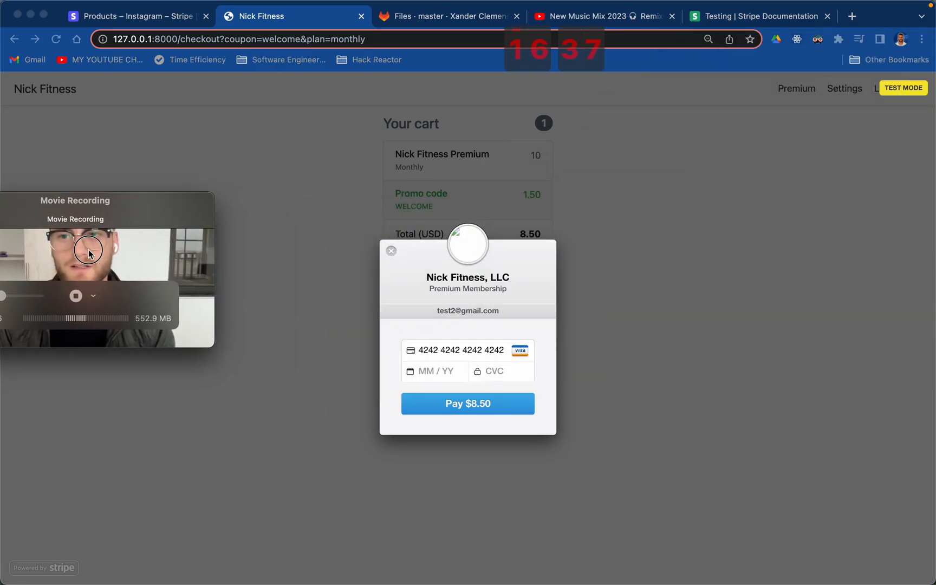
{"action": "left_click", "coordinate": [435, 371]}
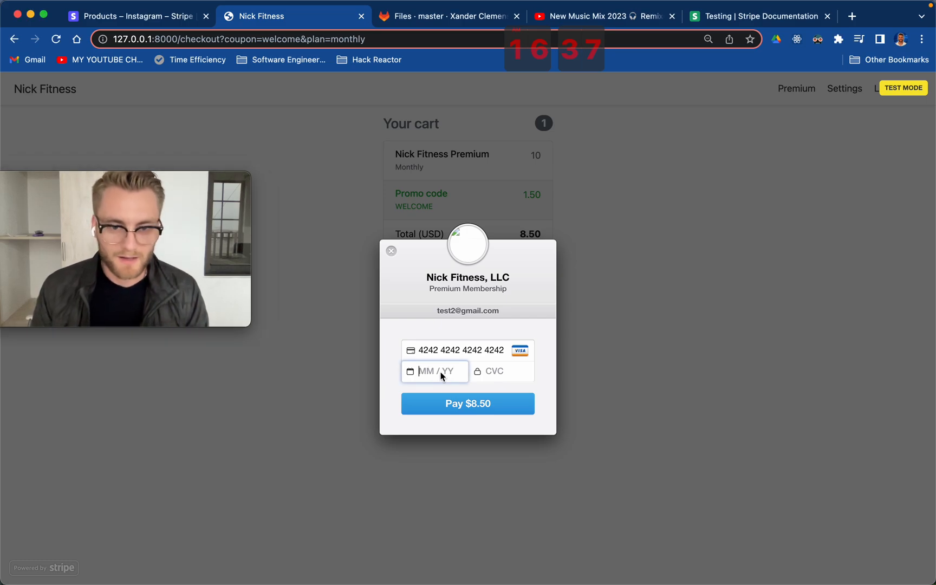
{"action": "type", "text": "0233"}
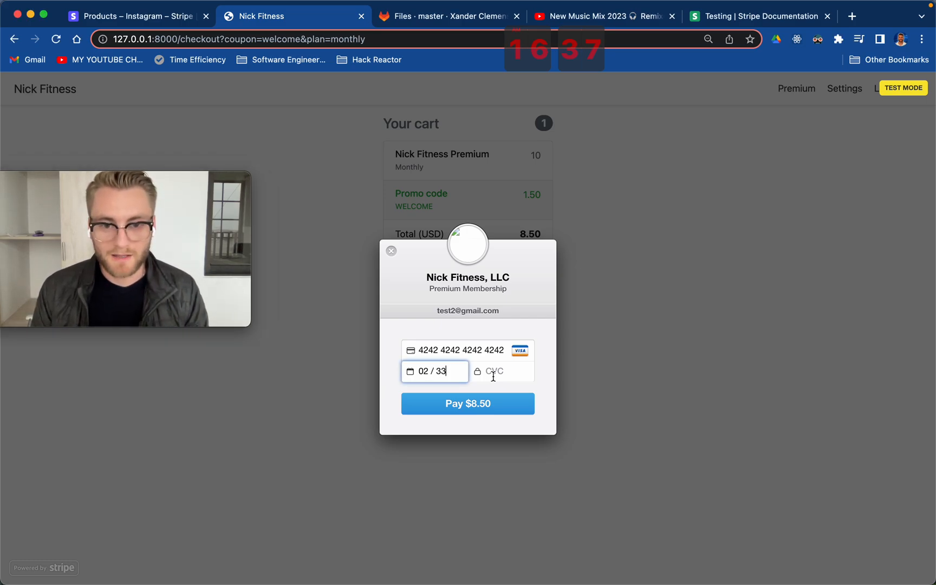
{"action": "type", "text": "333"}
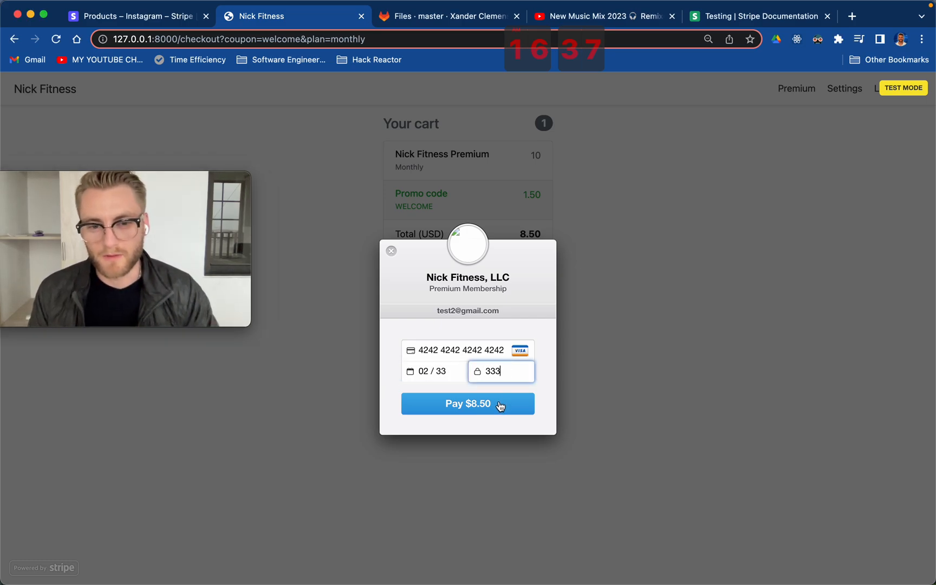
Step: Submit the $8.50 discounted Premium payment and land back on the home page
{"action": "left_click", "coordinate": [468, 404]}
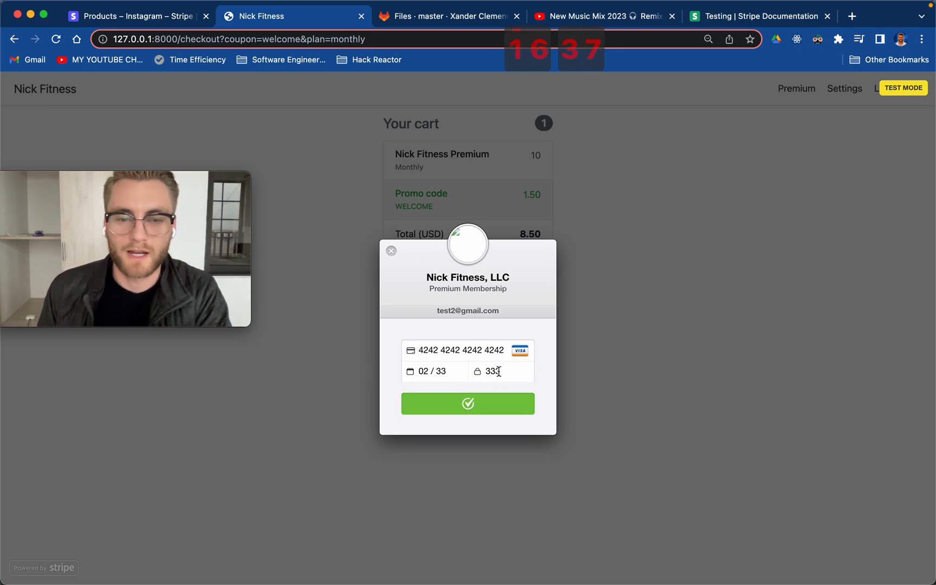
{"action": "left_click", "coordinate": [468, 405]}
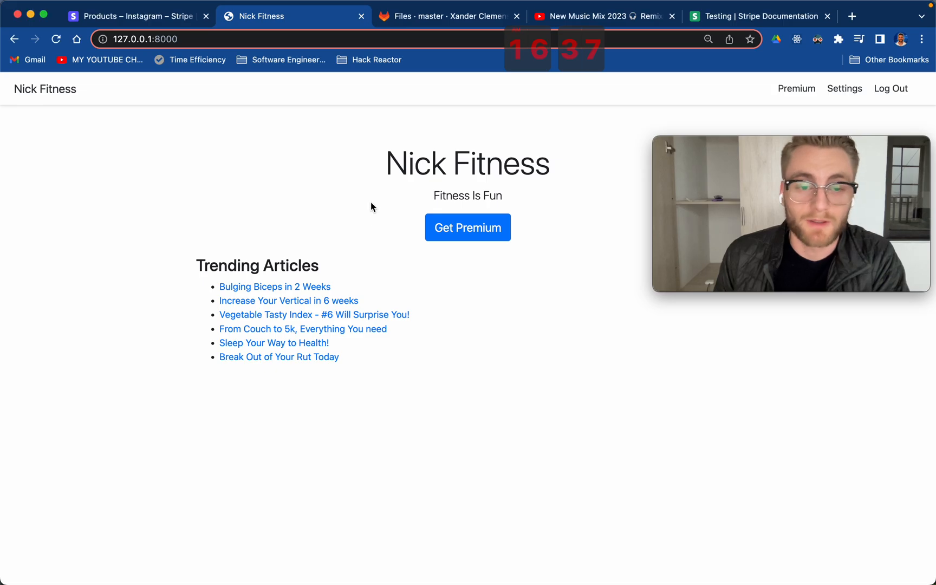
{"action": "mouse_move", "coordinate": [274, 306]}
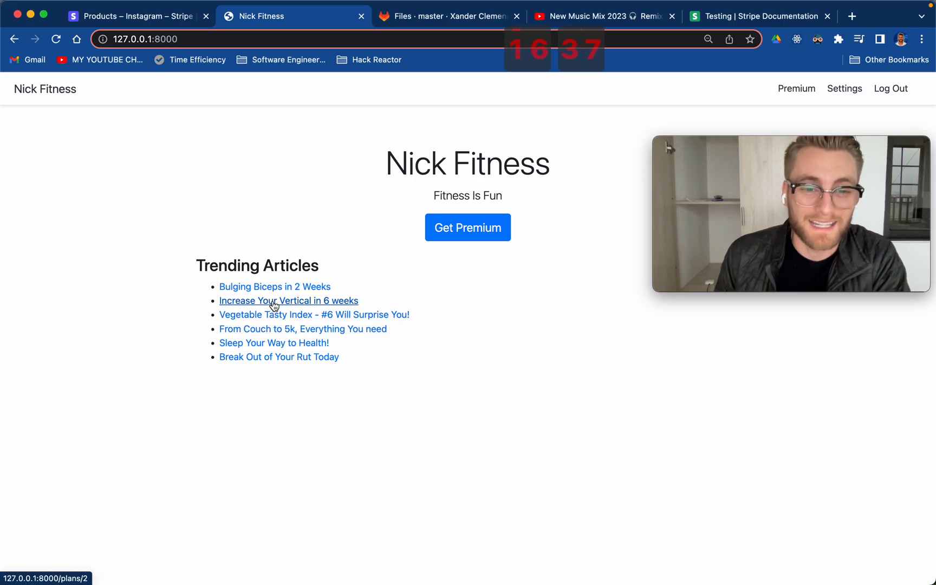
{"action": "left_click", "coordinate": [285, 302]}
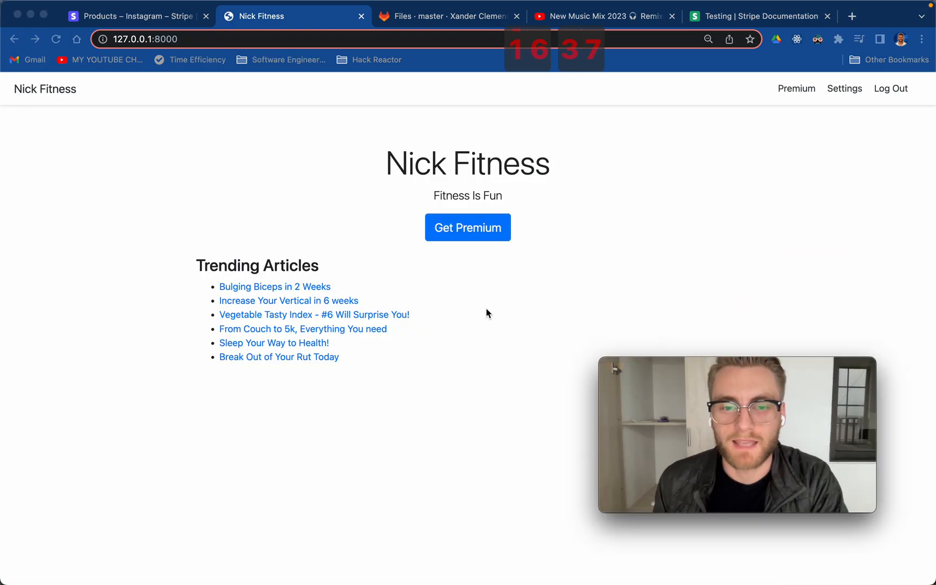
Step: Cancel the membership from Settings, visit the Premium page and open the Vegetable Tasty Index article
{"action": "left_click", "coordinate": [845, 89]}
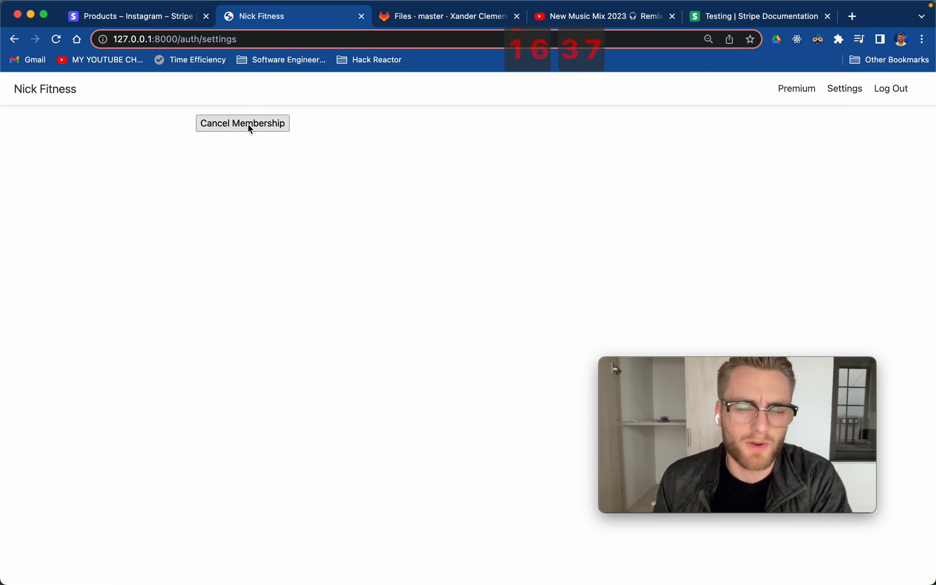
{"action": "left_click", "coordinate": [243, 123]}
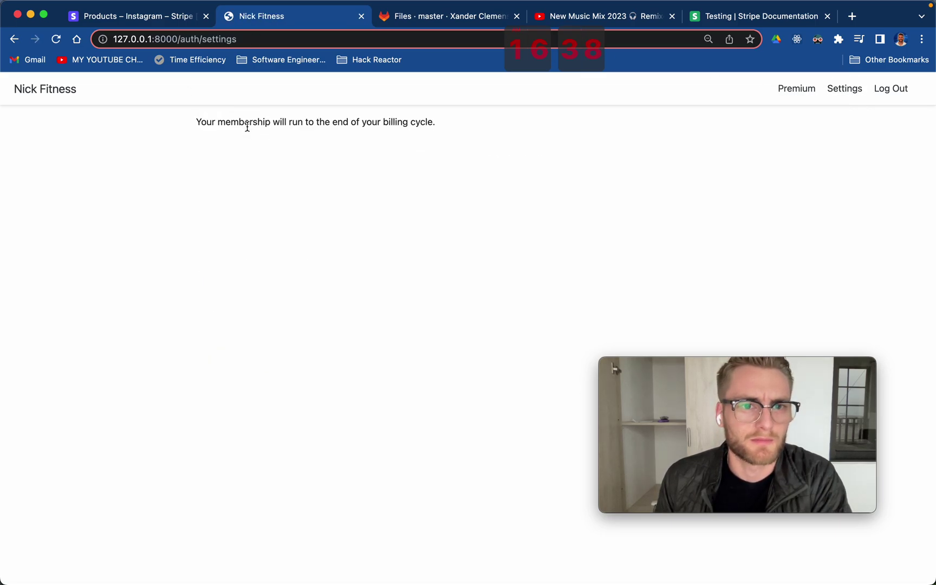
{"action": "mouse_move", "coordinate": [332, 134]}
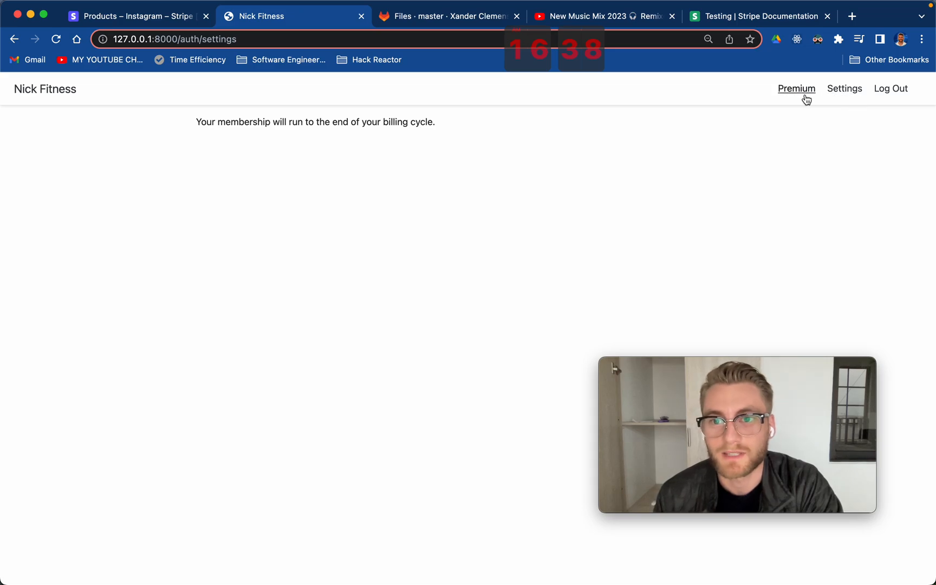
{"action": "left_click", "coordinate": [796, 89]}
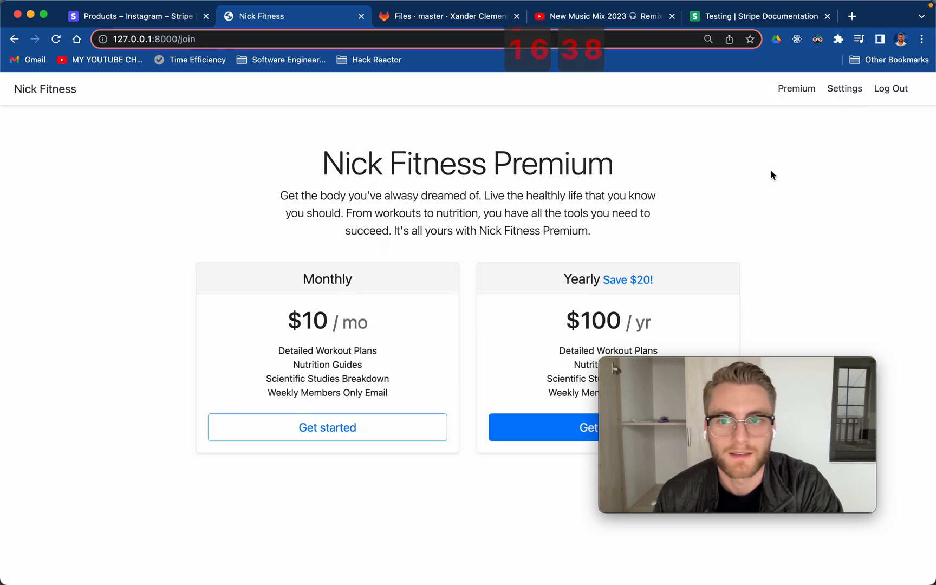
{"action": "mouse_move", "coordinate": [768, 115]}
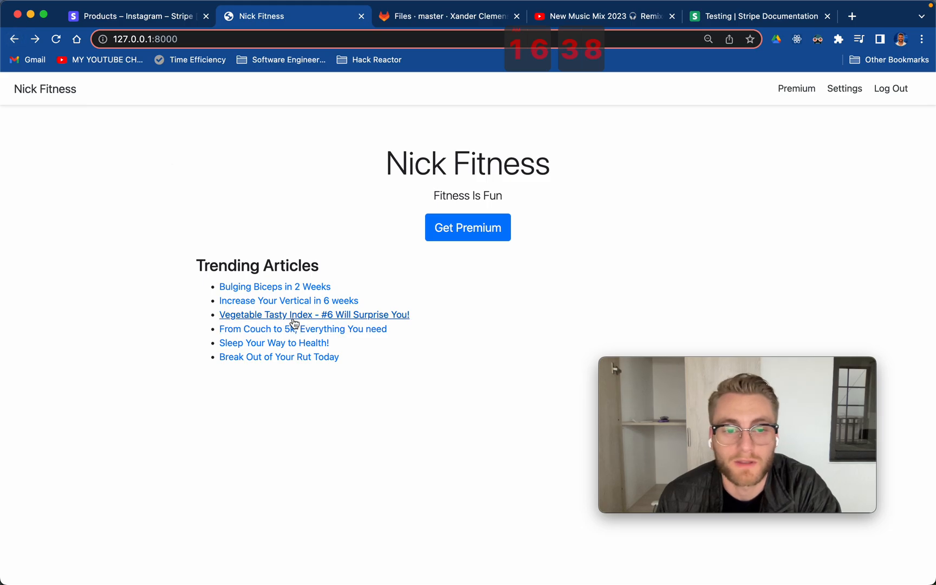
{"action": "left_click", "coordinate": [292, 315]}
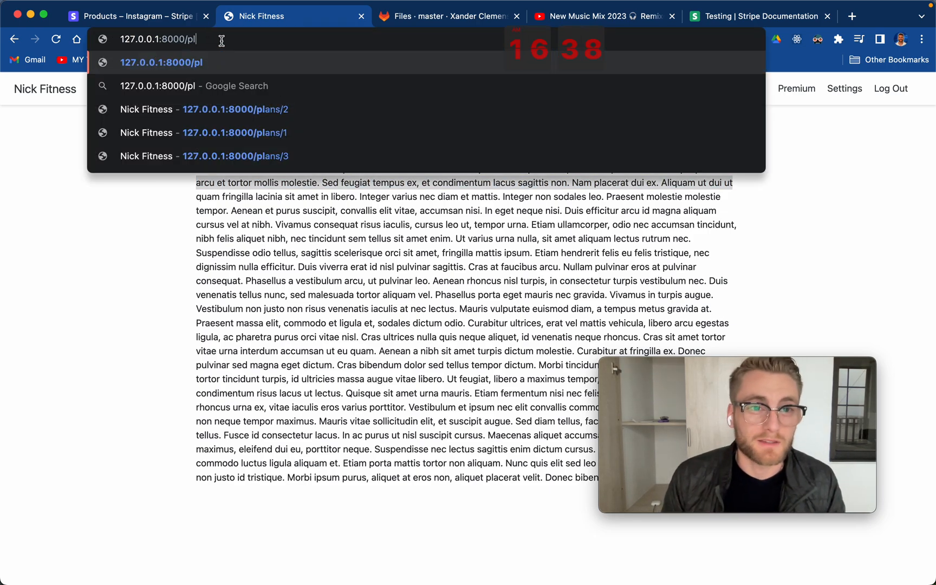
Step: Visit the updateaccounts address, get redirected to login, and start a fresh browser tab
{"action": "type", "text": "updateaccounts"}
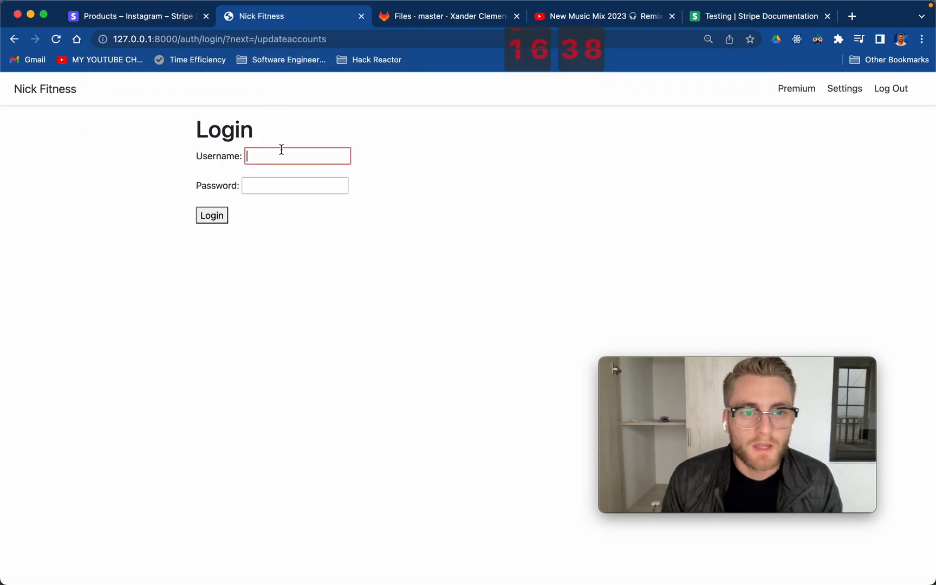
{"action": "mouse_move", "coordinate": [295, 75]}
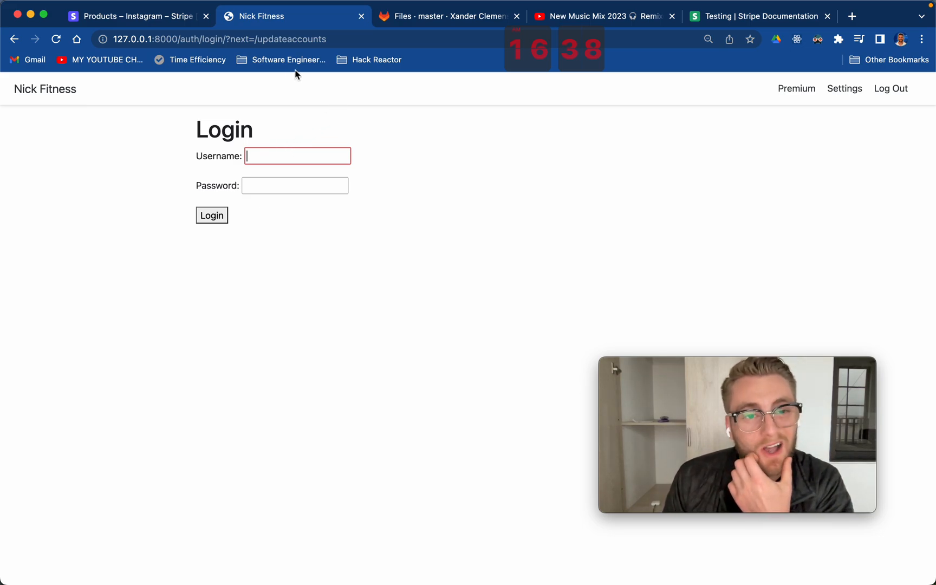
{"action": "mouse_move", "coordinate": [353, 169]}
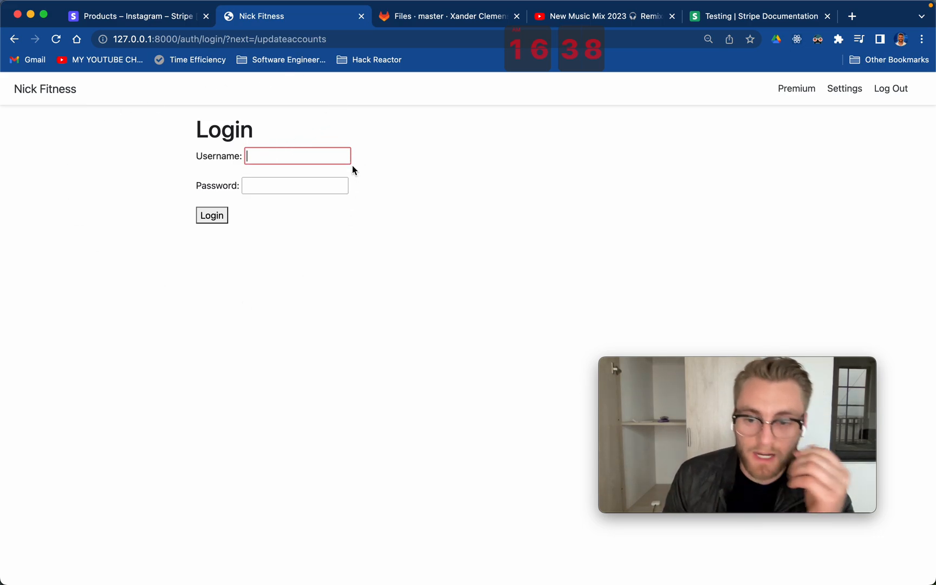
{"action": "left_click", "coordinate": [317, 39]}
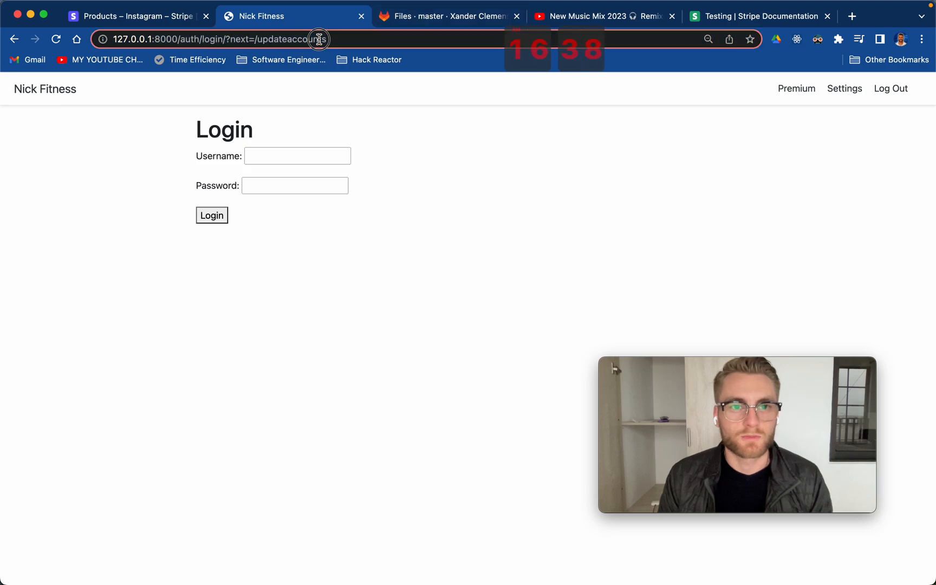
{"action": "left_click", "coordinate": [319, 39]}
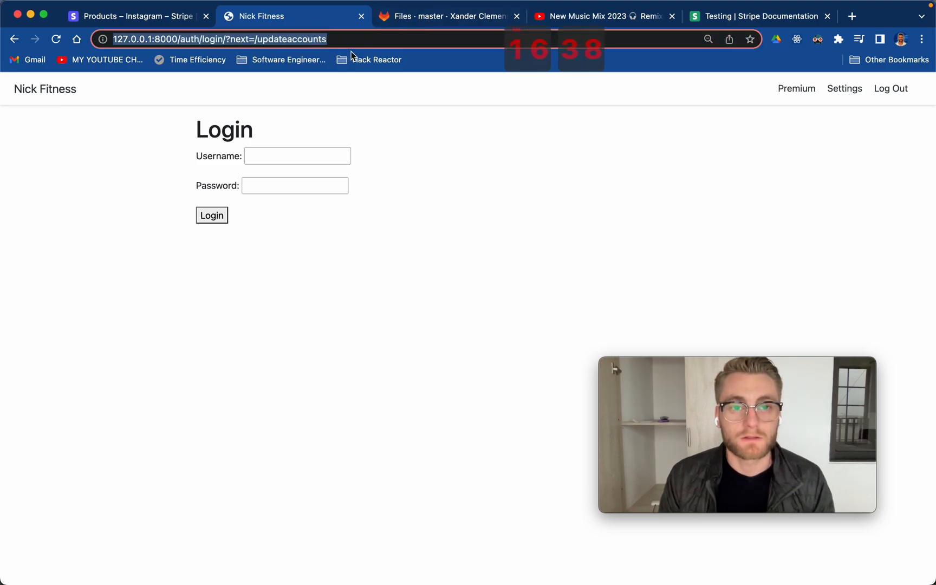
{"action": "left_click", "coordinate": [297, 156]}
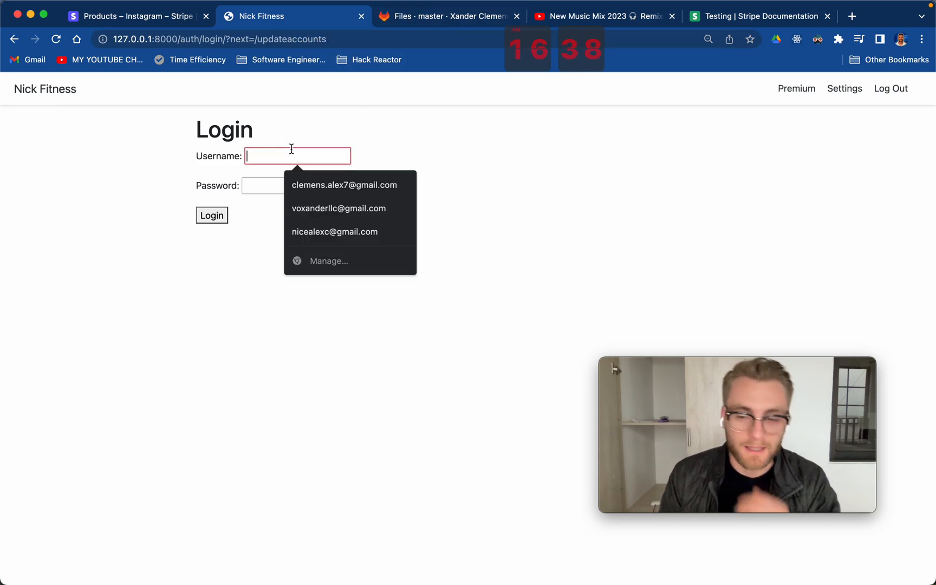
{"action": "left_click", "coordinate": [852, 16]}
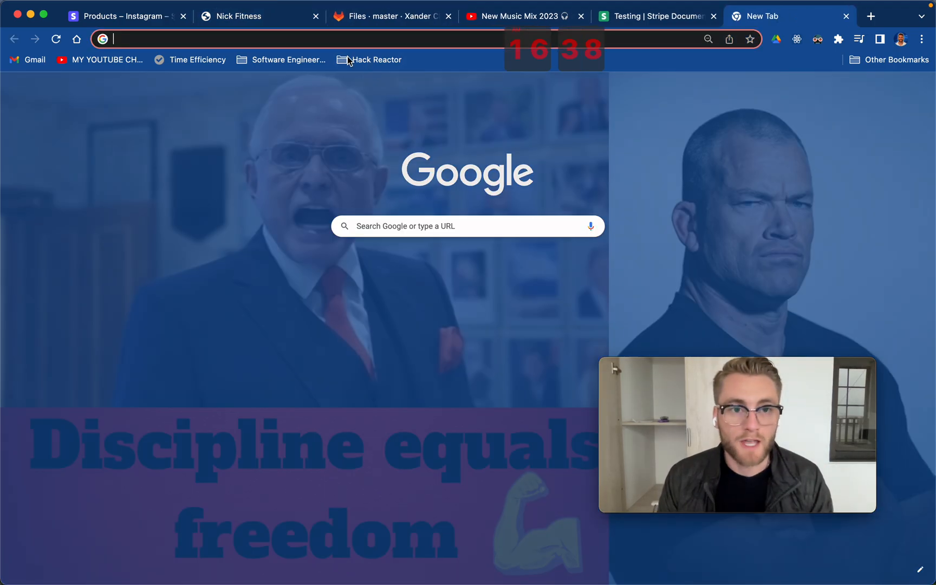
Step: Log into Django administration at 127.0.0.1:8000 as superuser 'tango', then return to the Nick Fitness tab
{"action": "type", "text": "http://127.0.0.1:8000/auth/login/?next=/updateaccounts"}
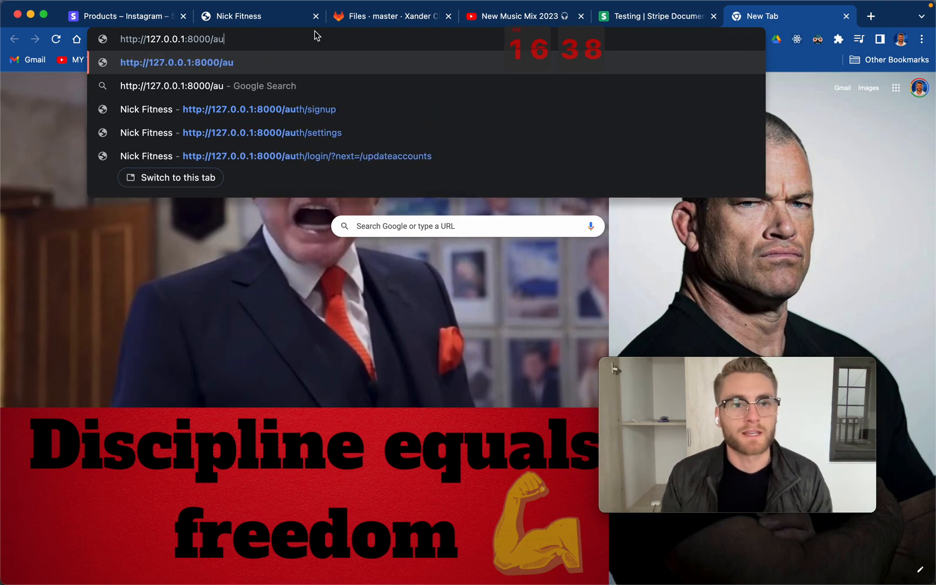
{"action": "key", "text": "Enter"}
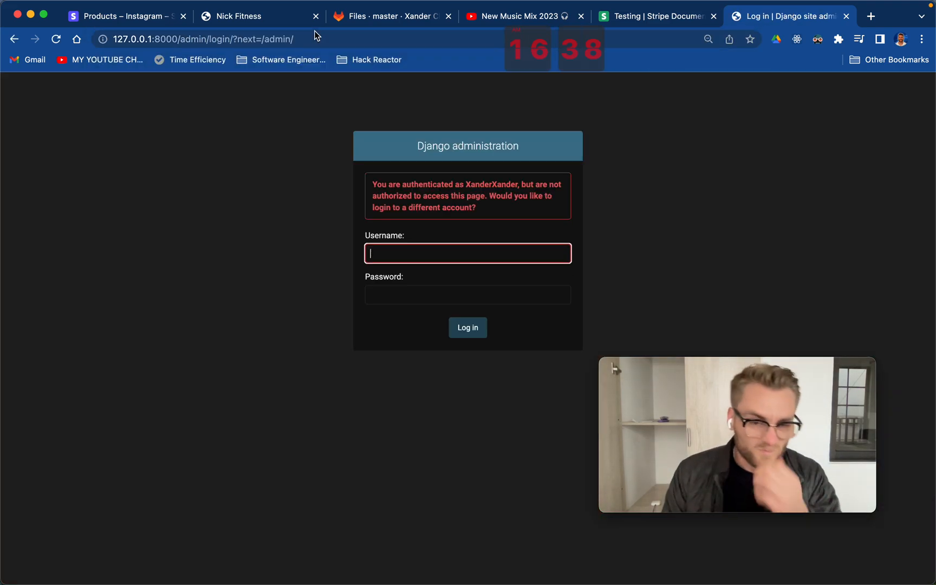
{"action": "left_click", "coordinate": [468, 253]}
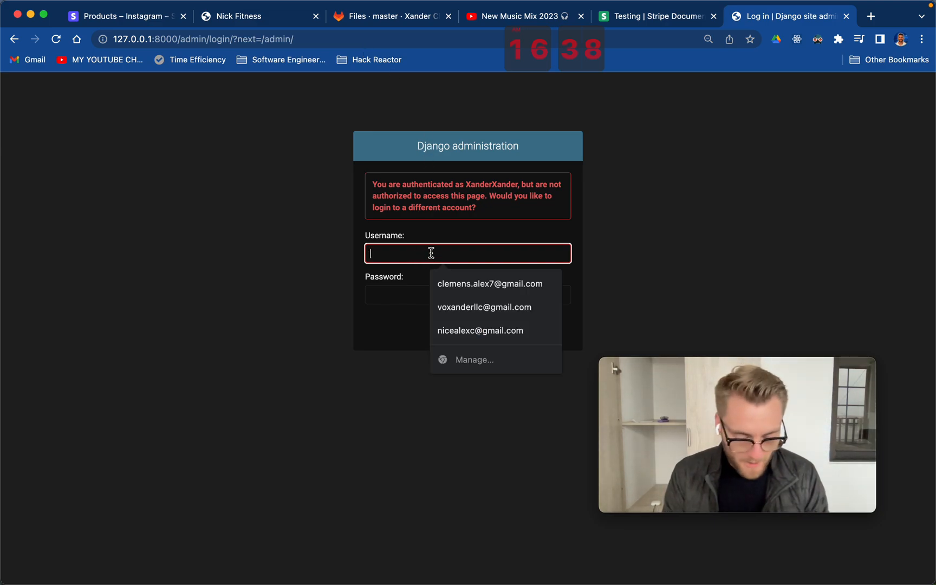
{"action": "type", "text": "tango"}
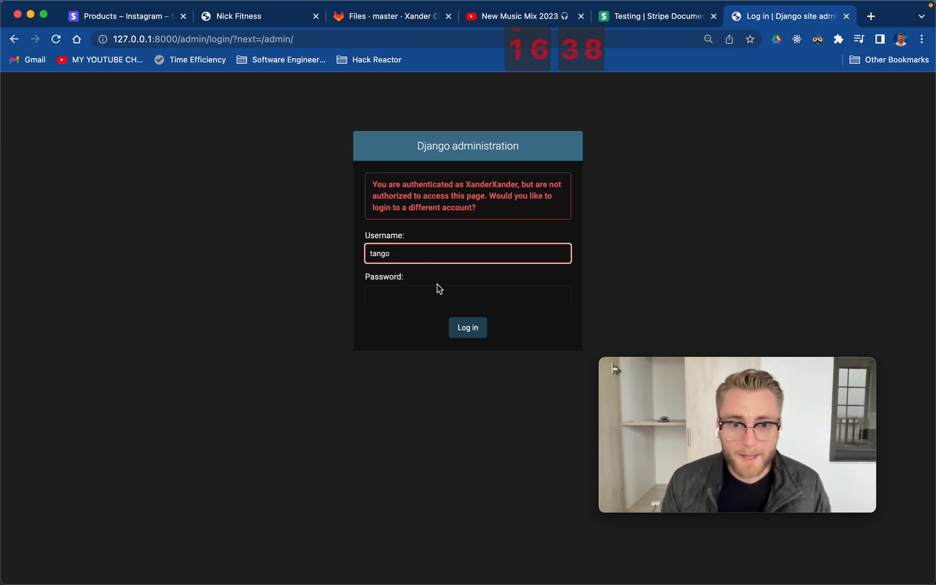
{"action": "type", "text": "•••••"}
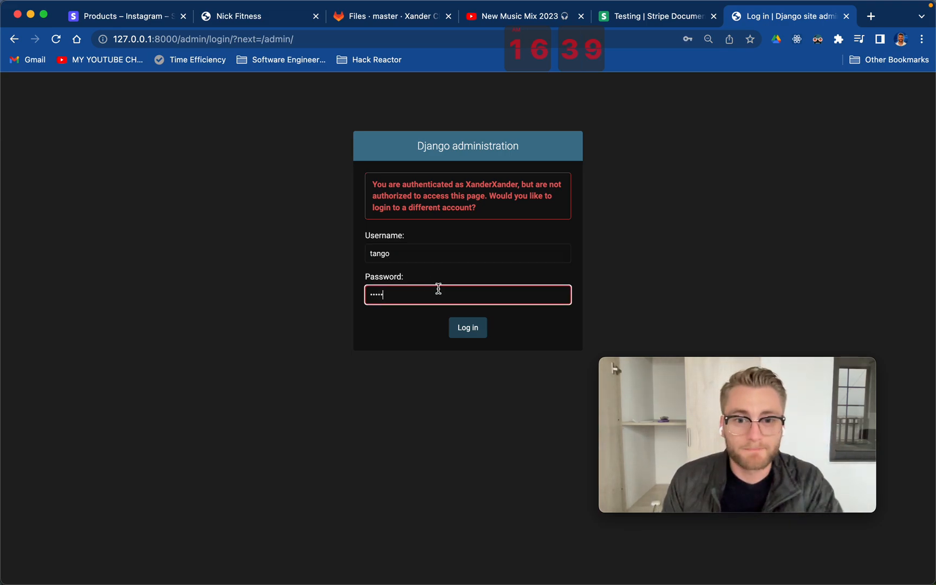
{"action": "left_click", "coordinate": [469, 327]}
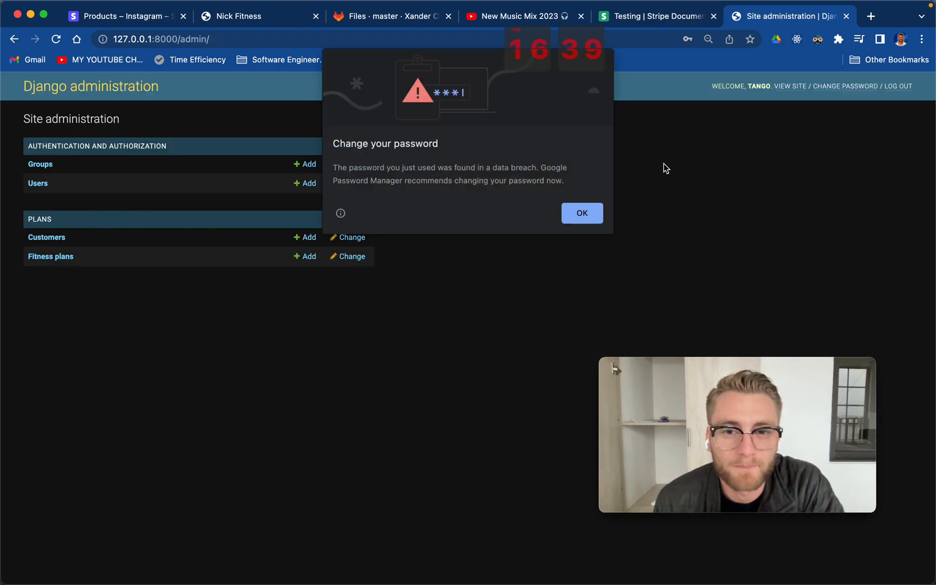
{"action": "left_click", "coordinate": [582, 214]}
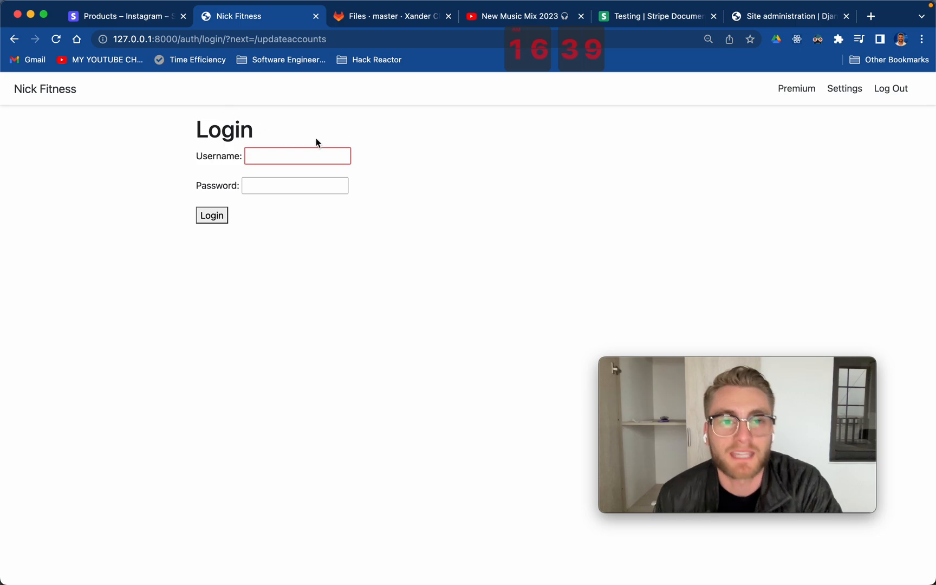
{"action": "mouse_move", "coordinate": [310, 101]}
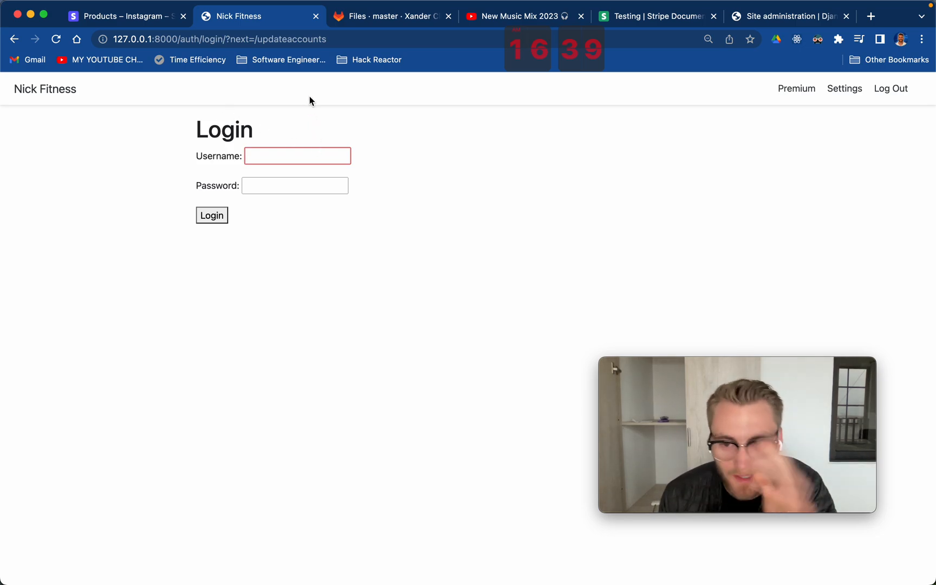
Step: Log in as 'tango', retry after the 403 CSRF error, and dismiss the password breach warning
{"action": "left_click", "coordinate": [297, 156]}
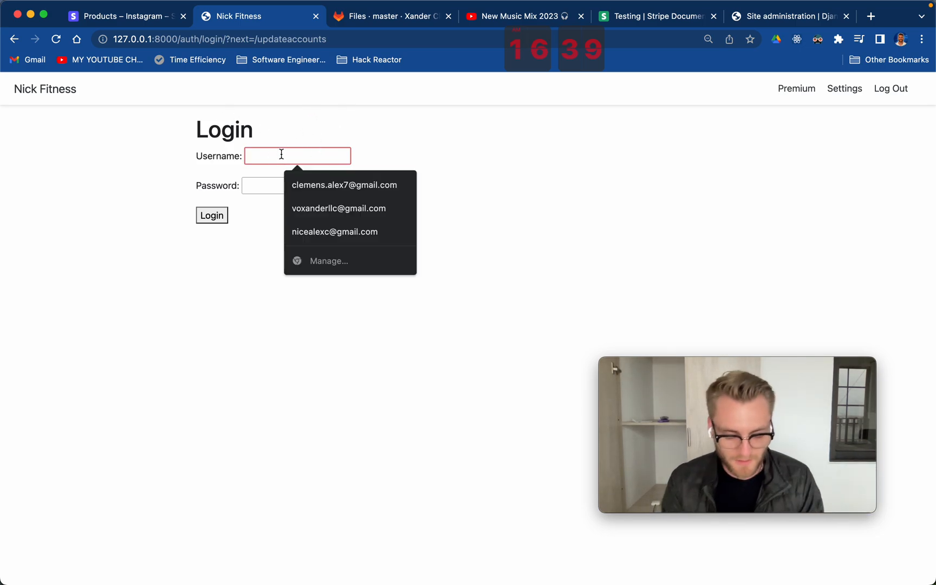
{"action": "type", "text": "tango"}
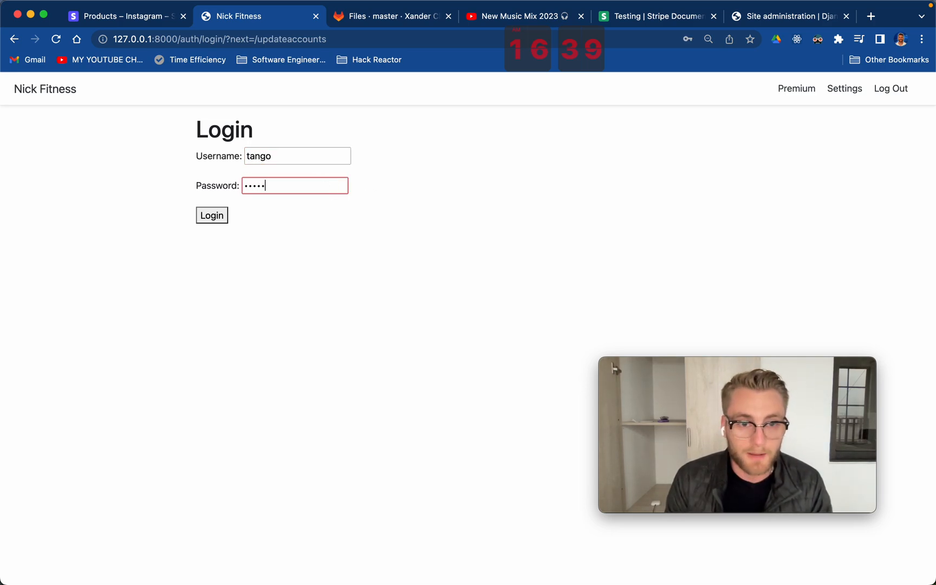
{"action": "left_click", "coordinate": [212, 215]}
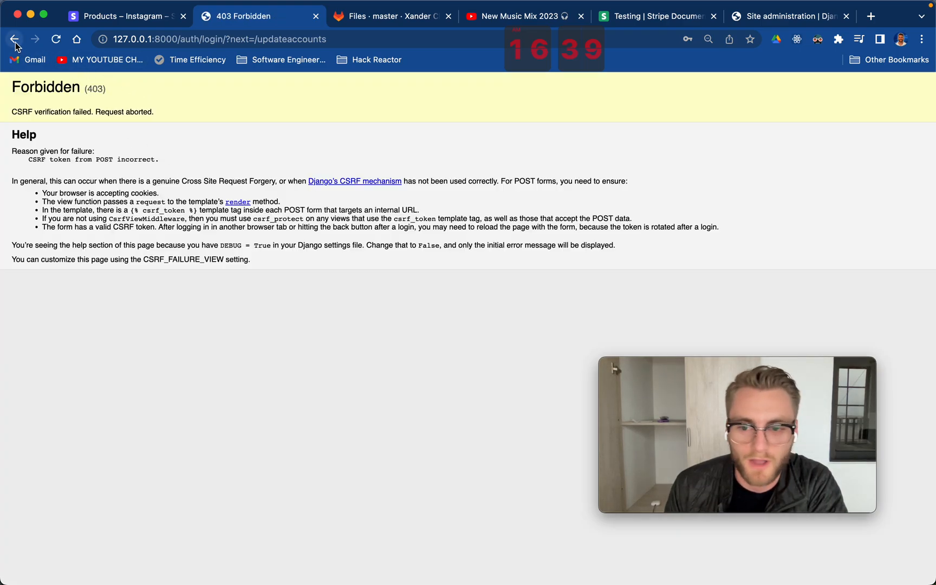
{"action": "left_click", "coordinate": [16, 39]}
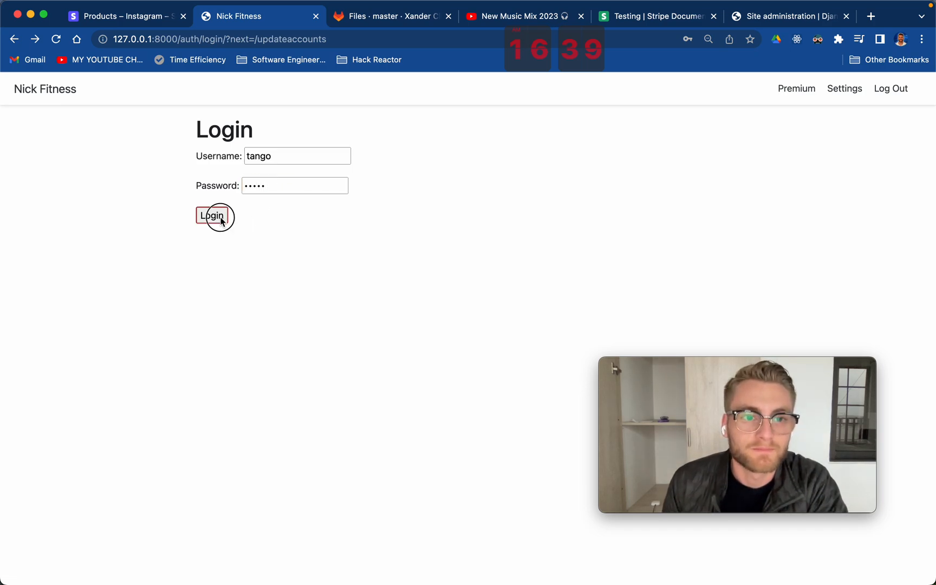
{"action": "left_click", "coordinate": [213, 216]}
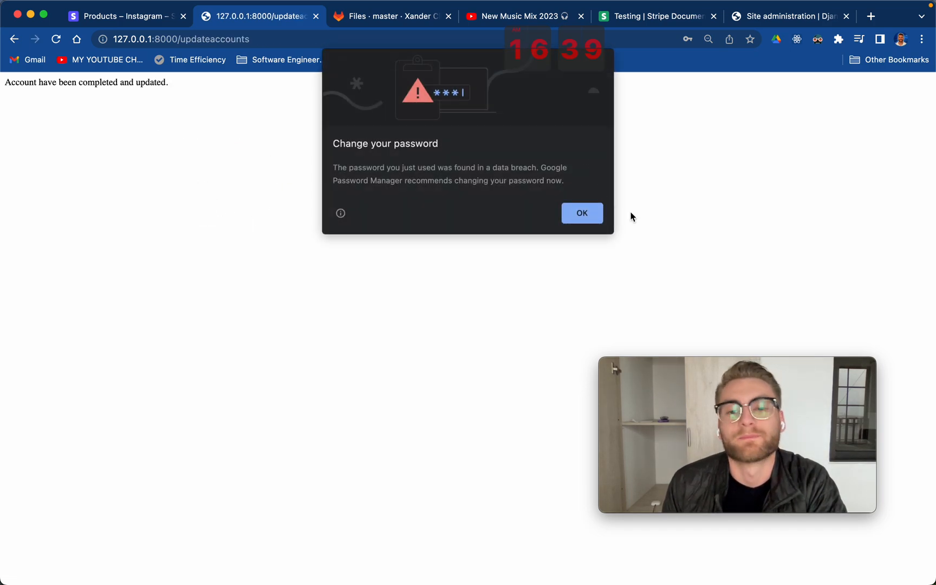
{"action": "left_click", "coordinate": [582, 213]}
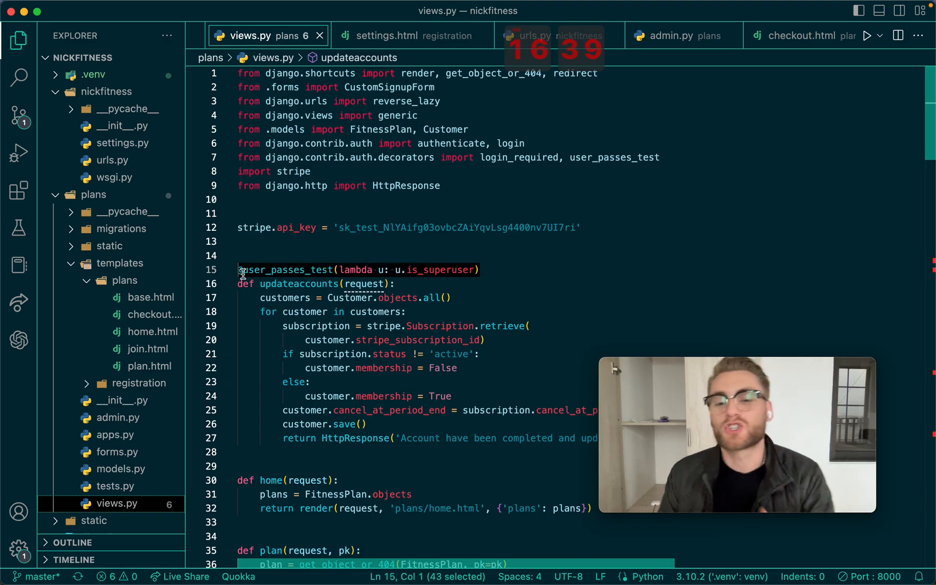
{"action": "mouse_move", "coordinate": [243, 273]}
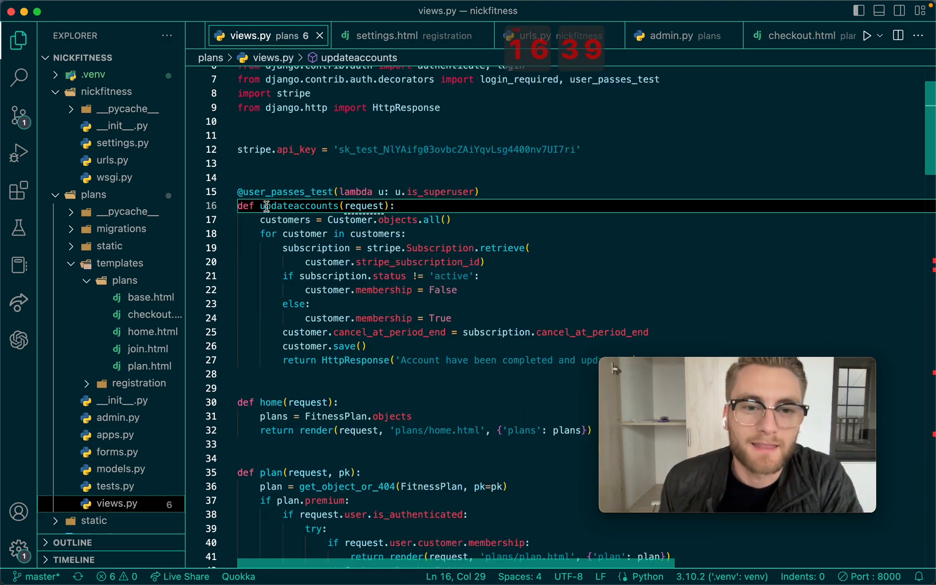
Step: Highlight the superuser-restricted updateaccounts function body in views.py, then clear the selection
{"action": "left_click_drag", "start_coordinate": [262, 206], "coordinate": [663, 360]}
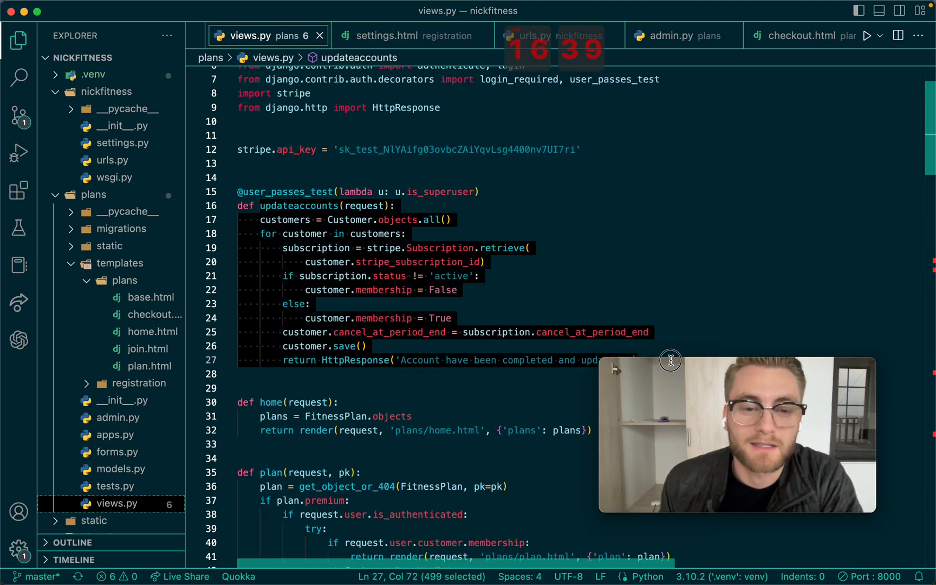
{"action": "left_click", "coordinate": [407, 234]}
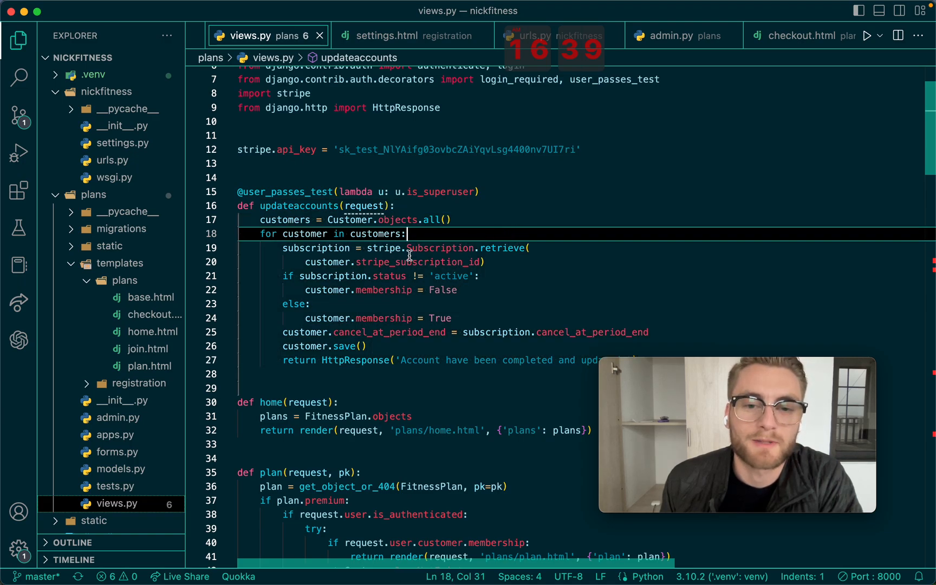
{"action": "mouse_move", "coordinate": [379, 263]}
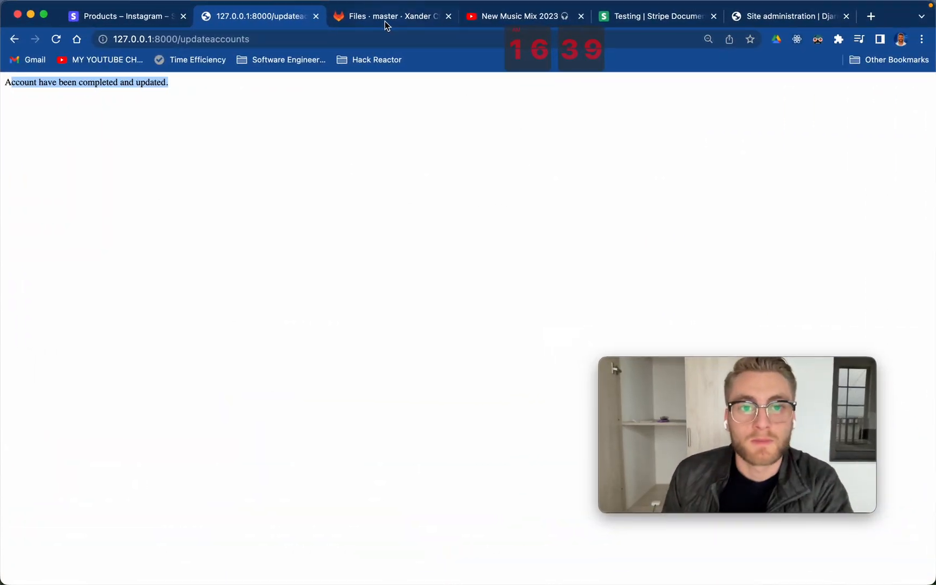
Step: Switch to the Stripe Dashboard and bring up the Customers list
{"action": "left_click", "coordinate": [128, 16]}
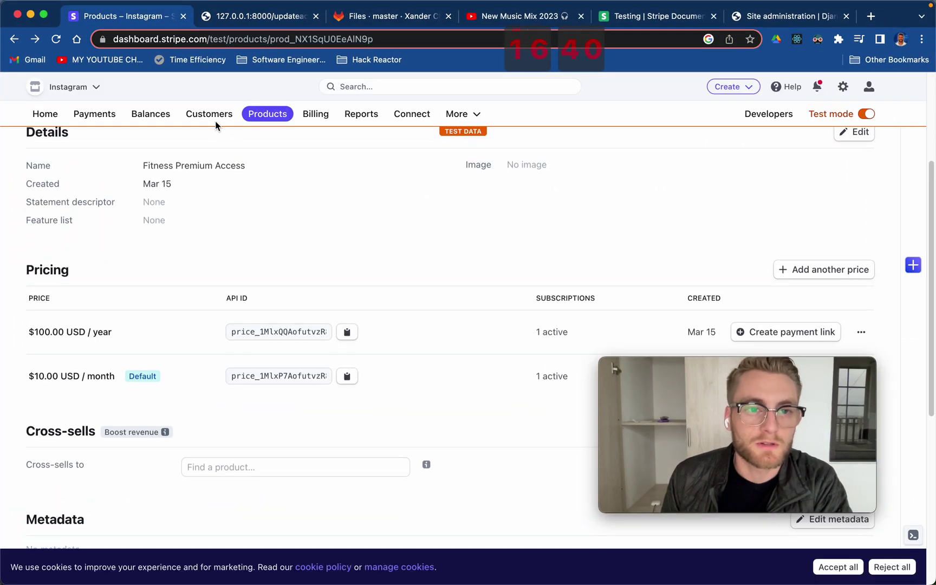
{"action": "left_click", "coordinate": [209, 114]}
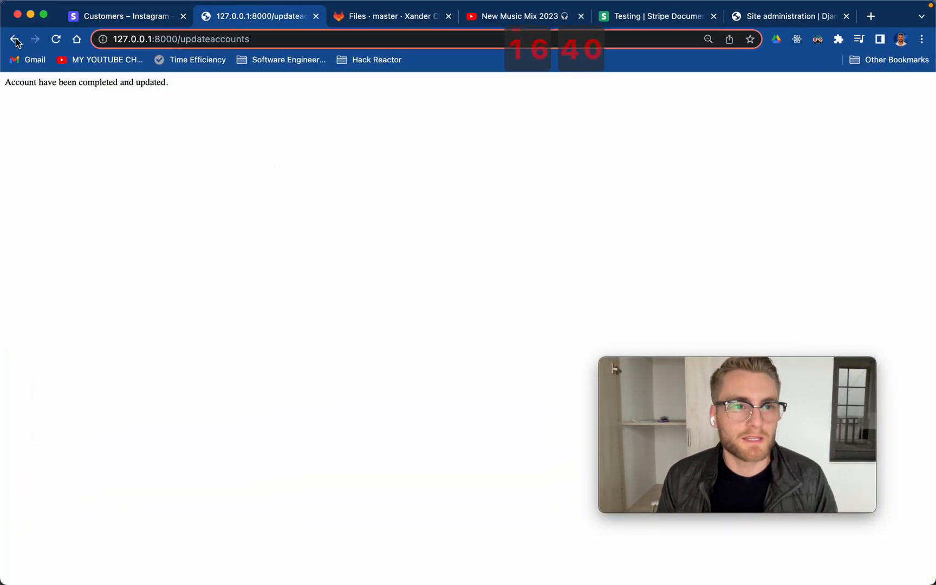
Step: Go back from the update confirmation and show the Nick Fitness Premium plans page
{"action": "left_click", "coordinate": [17, 39]}
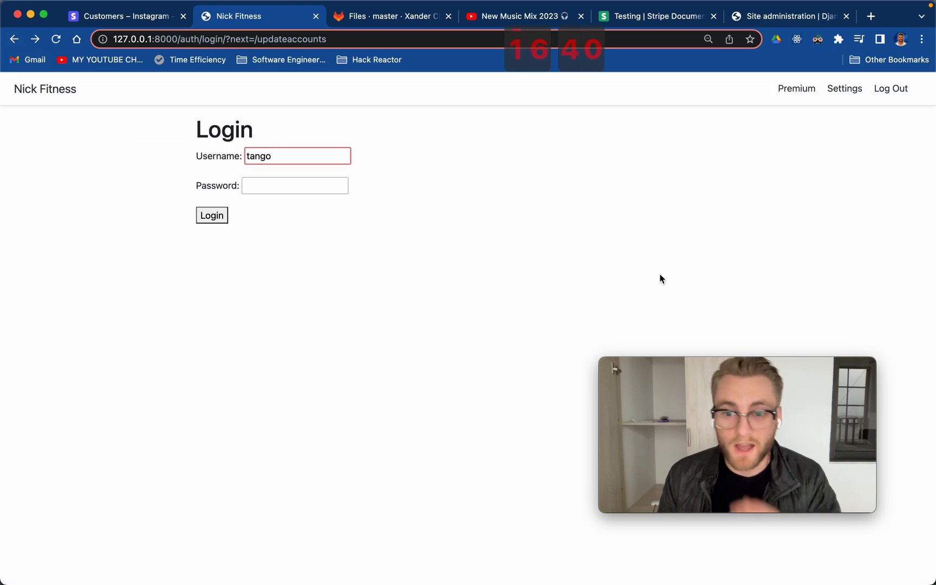
{"action": "mouse_move", "coordinate": [798, 89]}
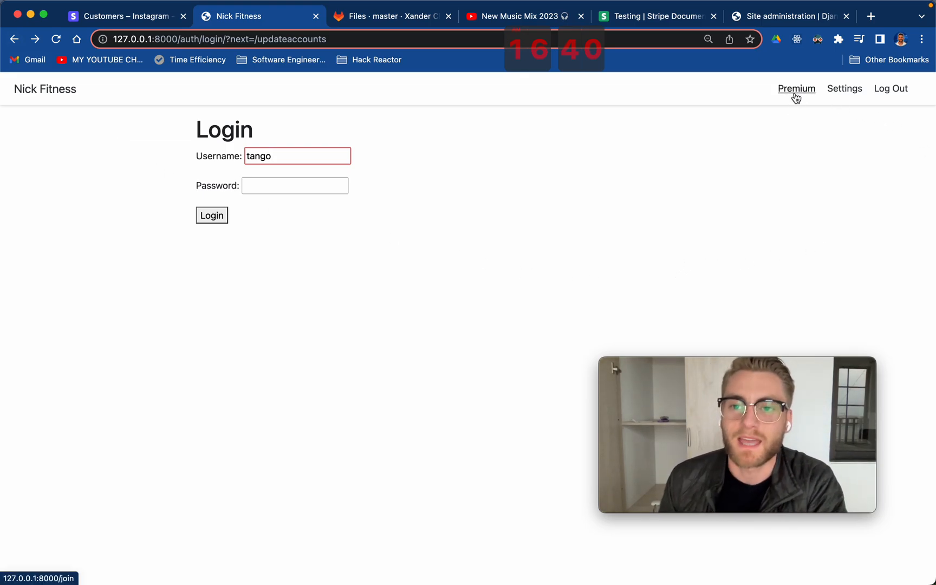
{"action": "left_click", "coordinate": [797, 89]}
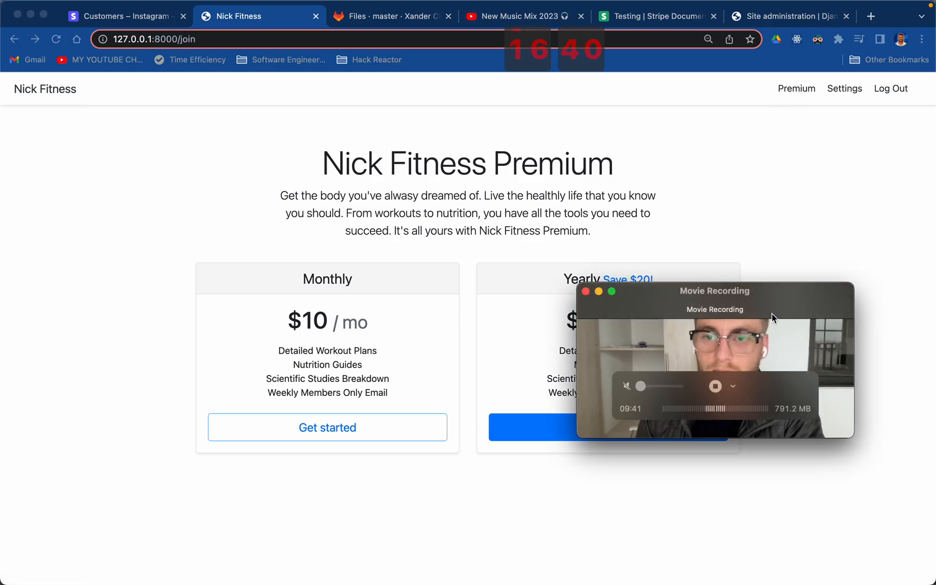
{"action": "left_click", "coordinate": [789, 15]}
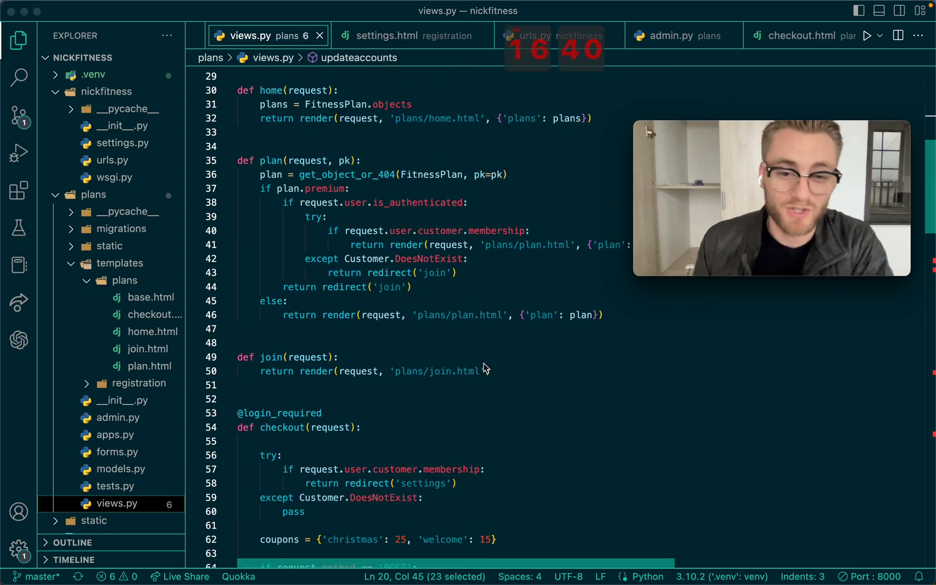
Step: Scroll views.py down to the join and checkout view functions
{"action": "scroll", "scroll_direction": "down", "scroll_amount": 3}
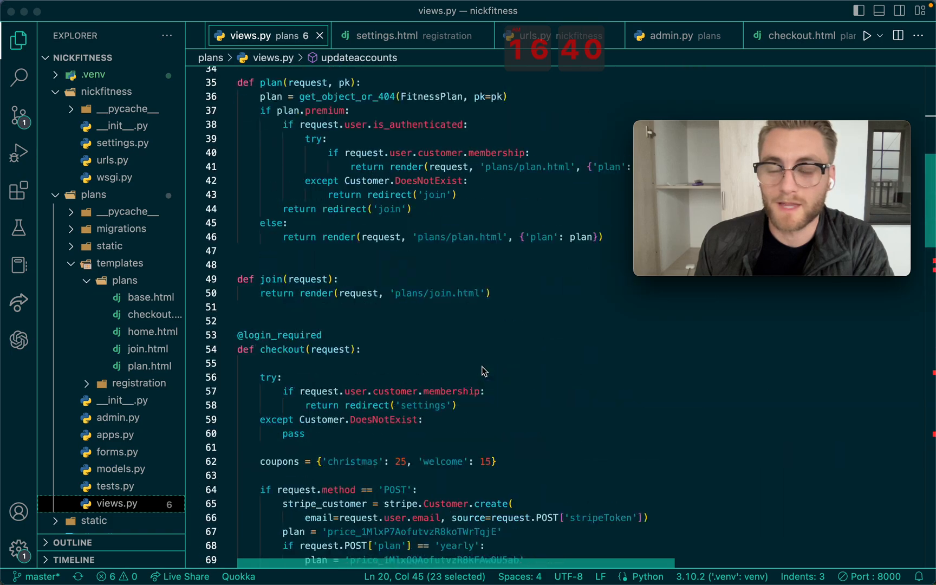